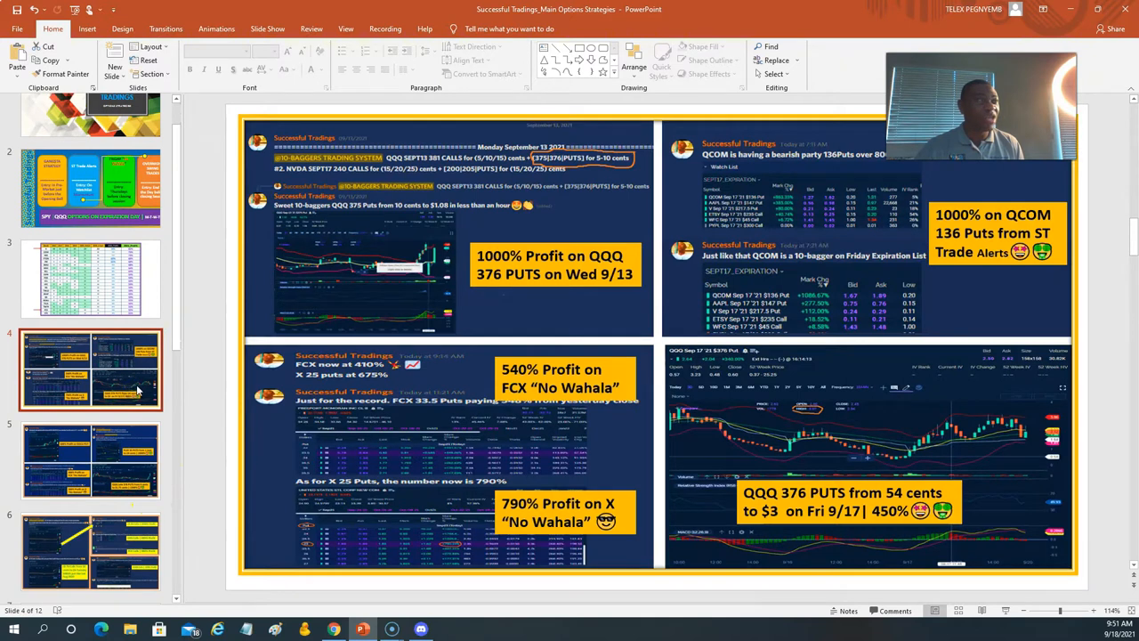
{"action": "mouse_move", "coordinate": [477, 311]}
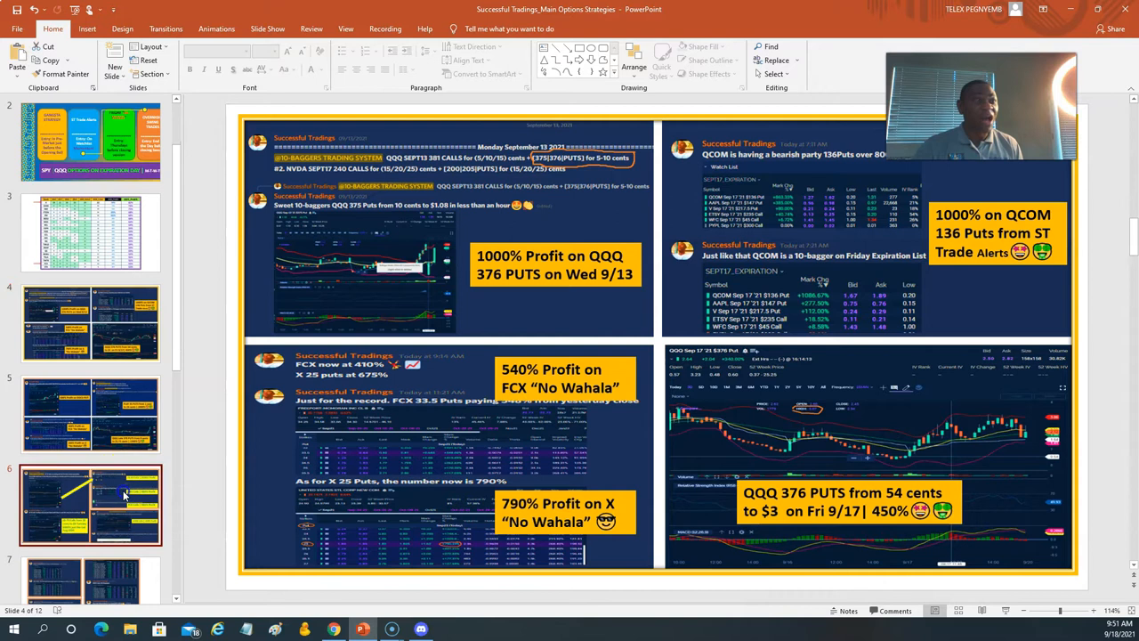
- Show the profits slide in Reading View, leave it, and bring Discord's the-qqq-that-pays-us channel over the deck
{"action": "left_click", "coordinate": [89, 502]}
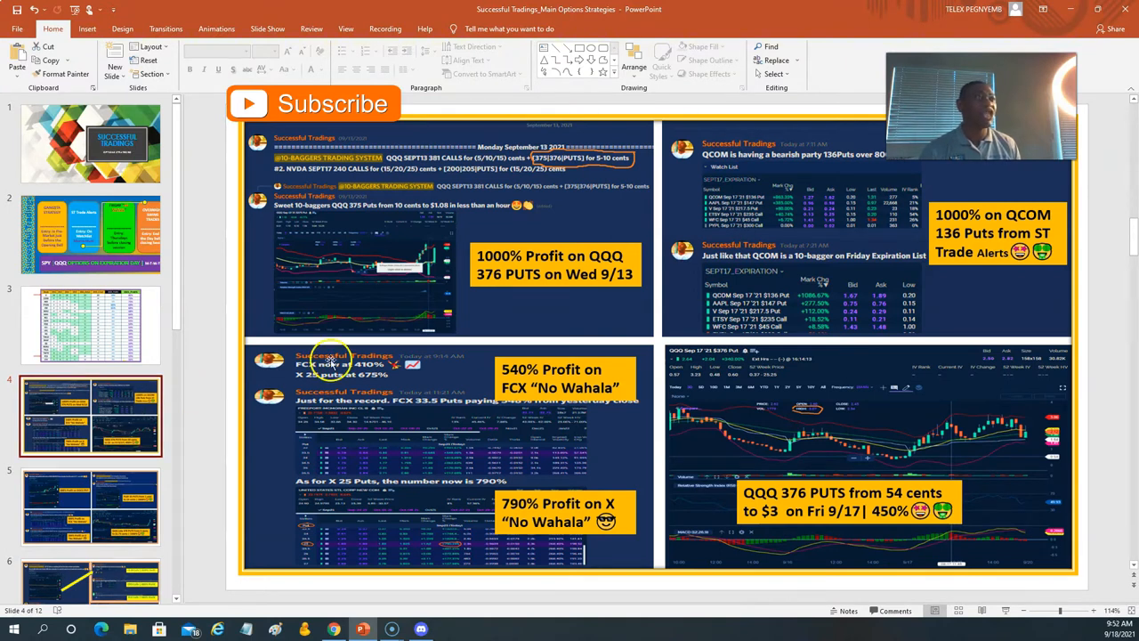
{"action": "mouse_move", "coordinate": [747, 445]}
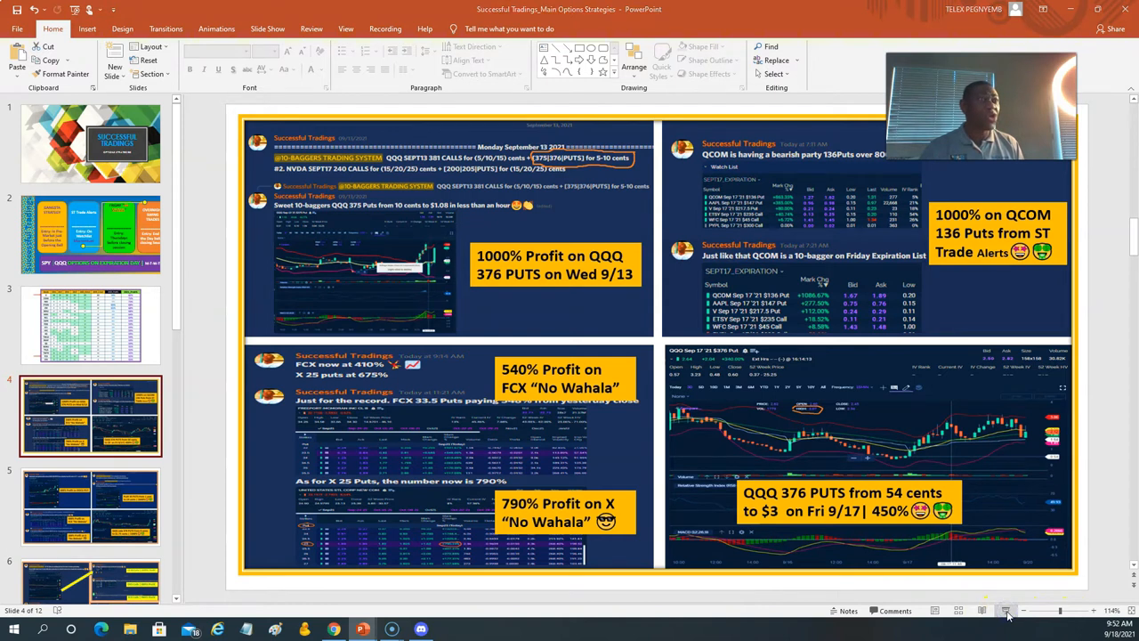
{"action": "left_click", "coordinate": [1006, 610]}
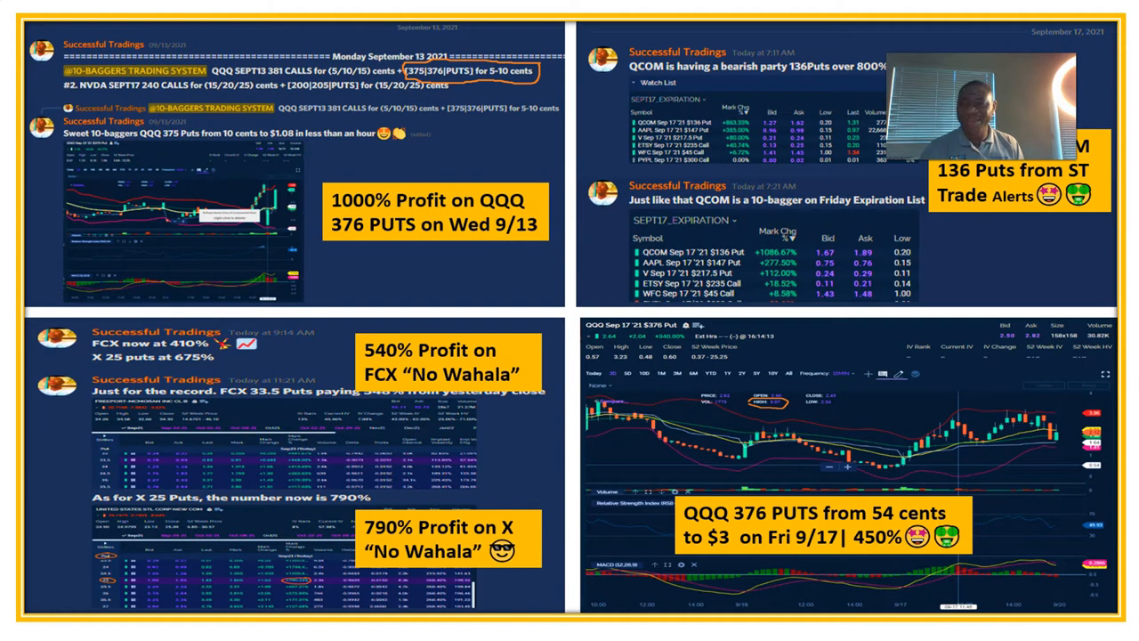
{"action": "left_click", "coordinate": [438, 153]}
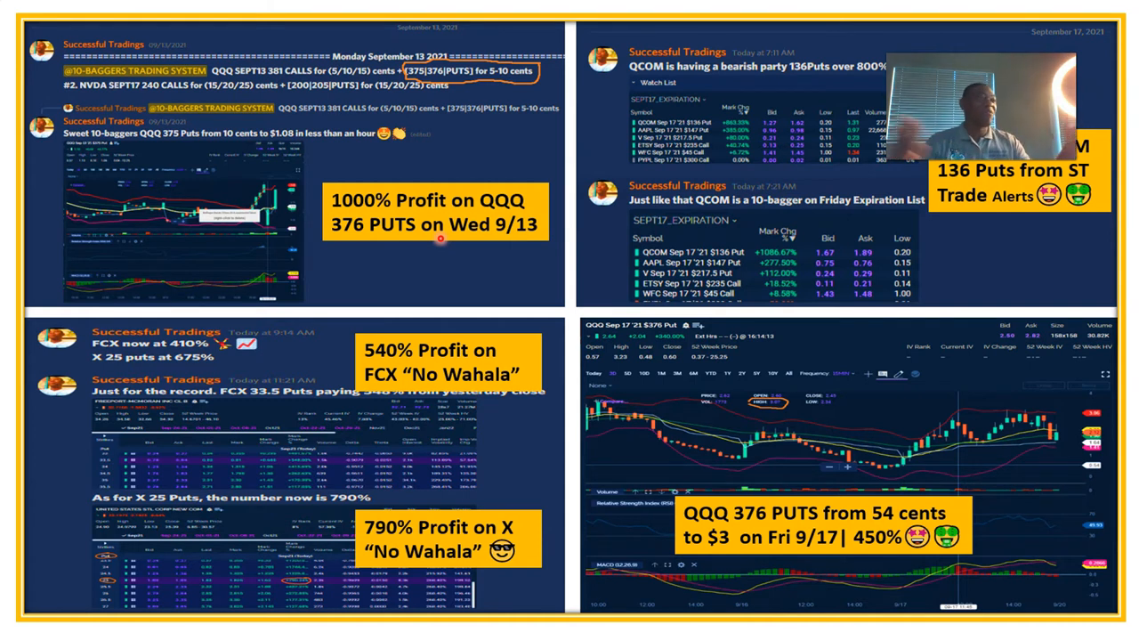
{"action": "left_click", "coordinate": [399, 166]}
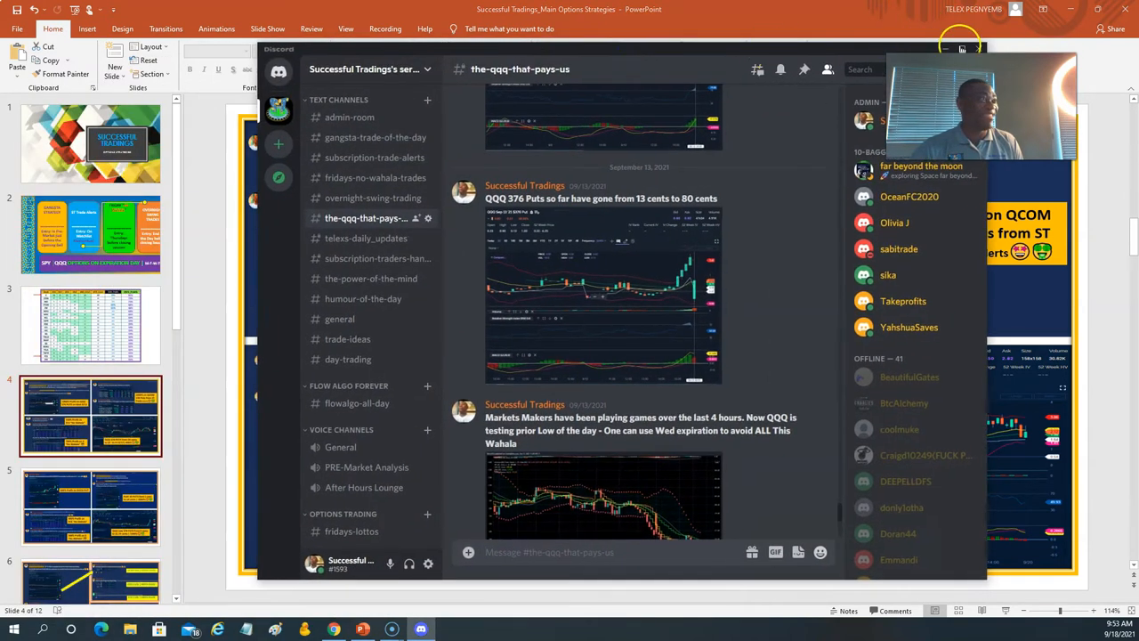
- Put Discord away, show the trading strategies overview slide, then the weekly QQQ schedule slide
{"action": "left_click", "coordinate": [961, 50]}
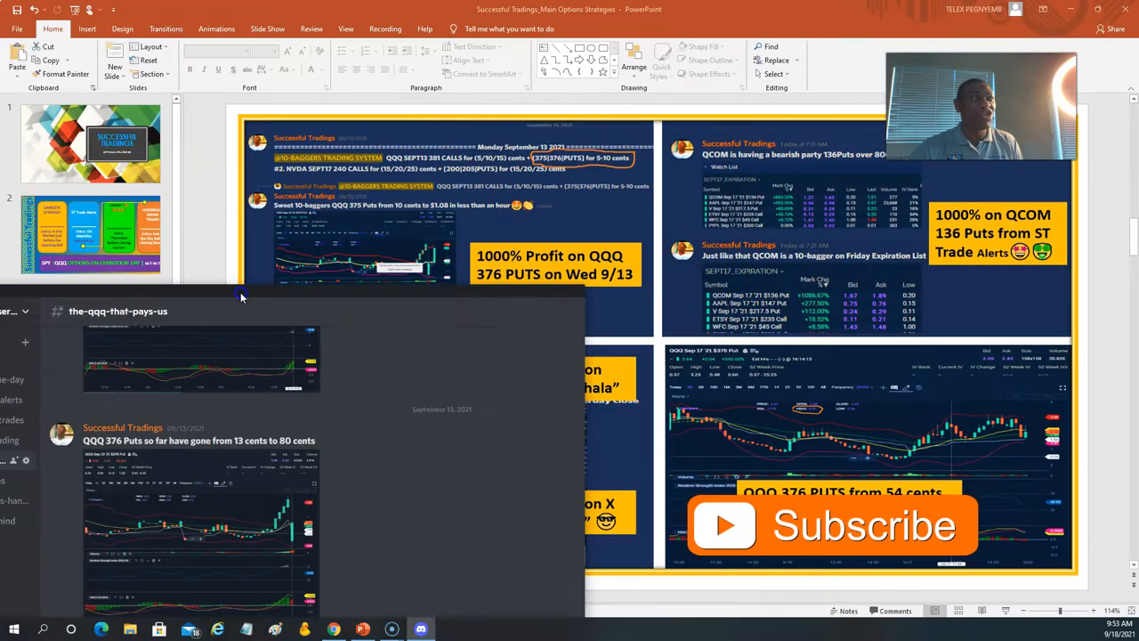
{"action": "left_click", "coordinate": [89, 234]}
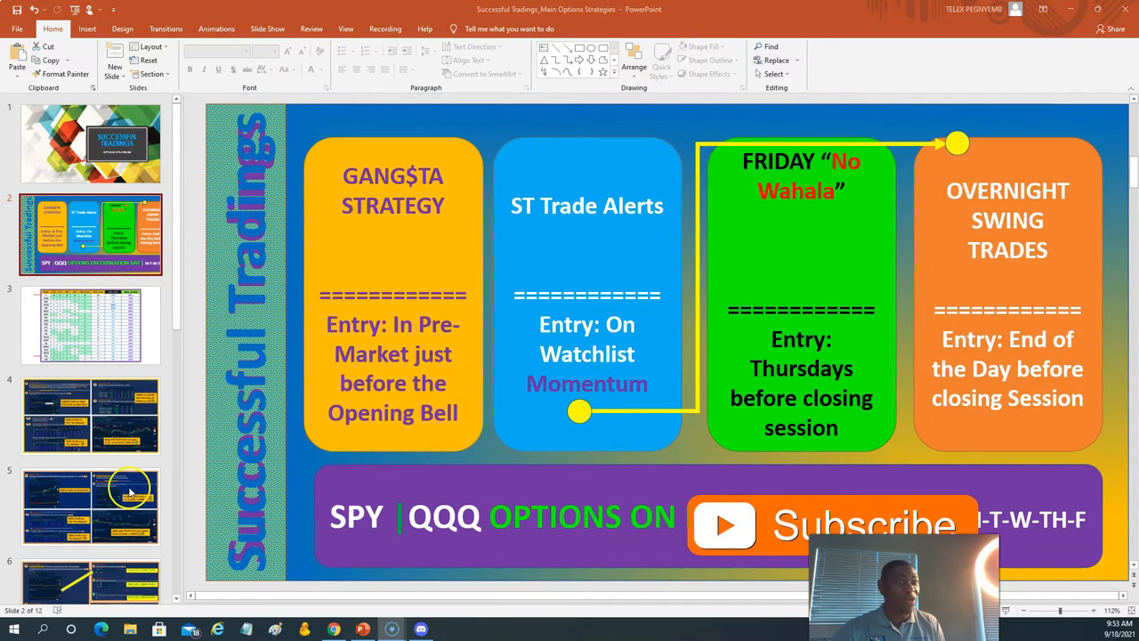
{"action": "scroll", "scroll_direction": "down", "scroll_amount": 3}
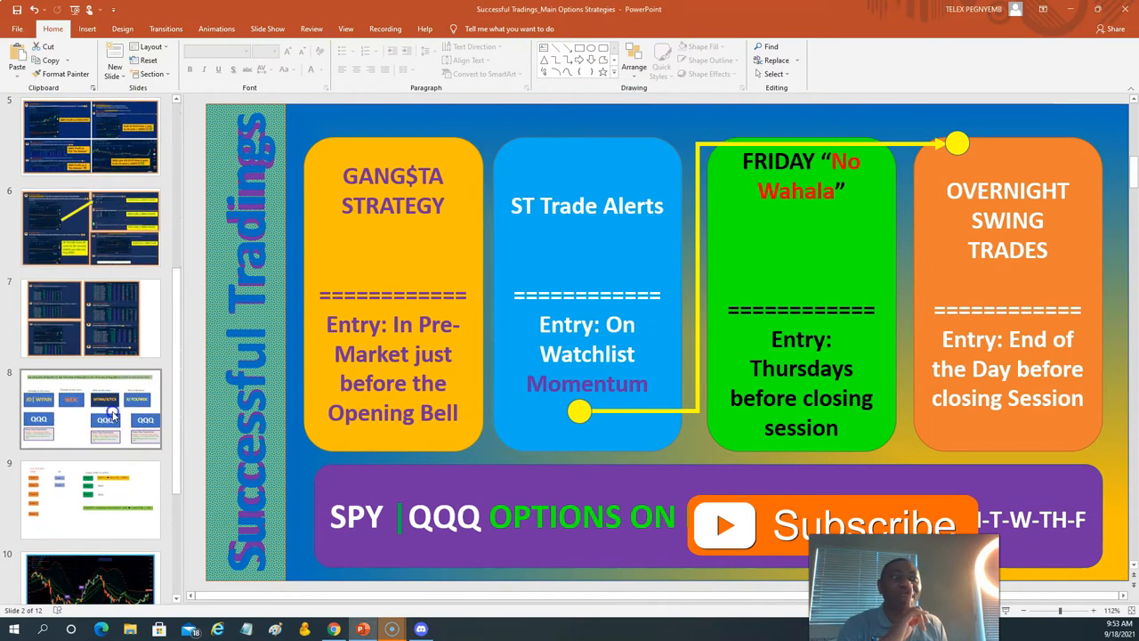
{"action": "left_click", "coordinate": [89, 408]}
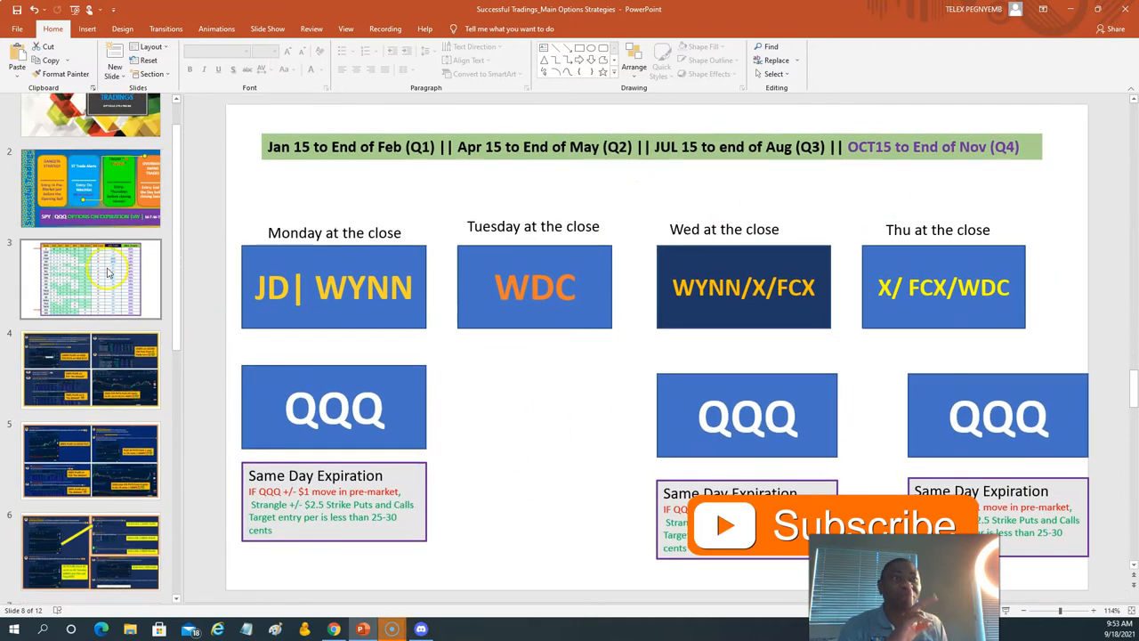
- Return to the strategies overview slide, then bring Discord back on the gangsta-trade-of-the-day channel
{"action": "left_click", "coordinate": [89, 187]}
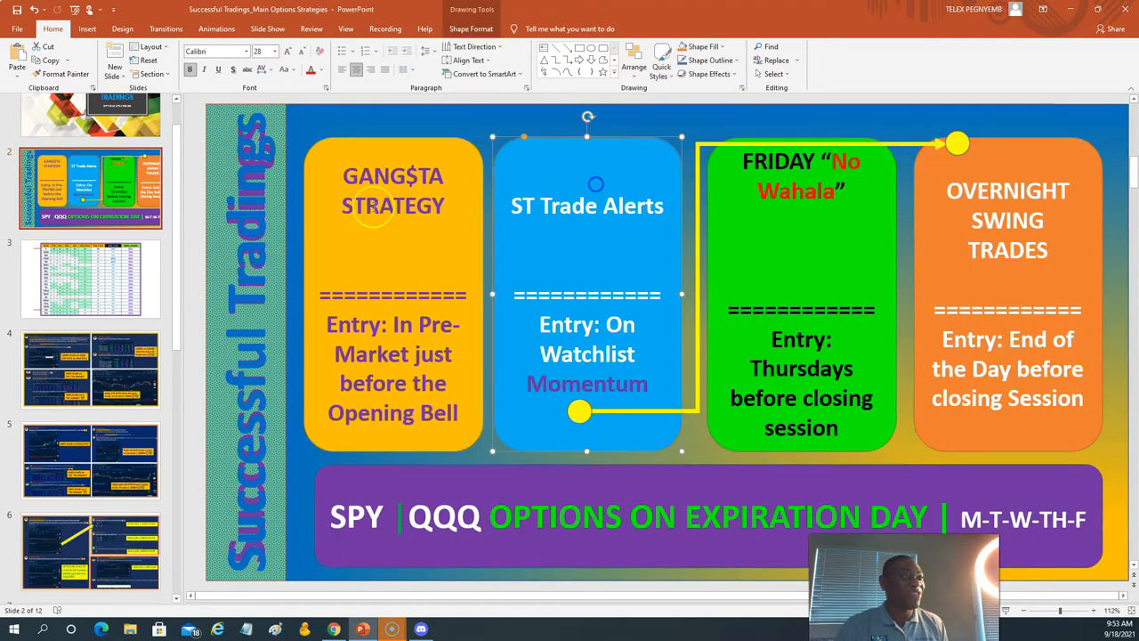
{"action": "left_click", "coordinate": [391, 205]}
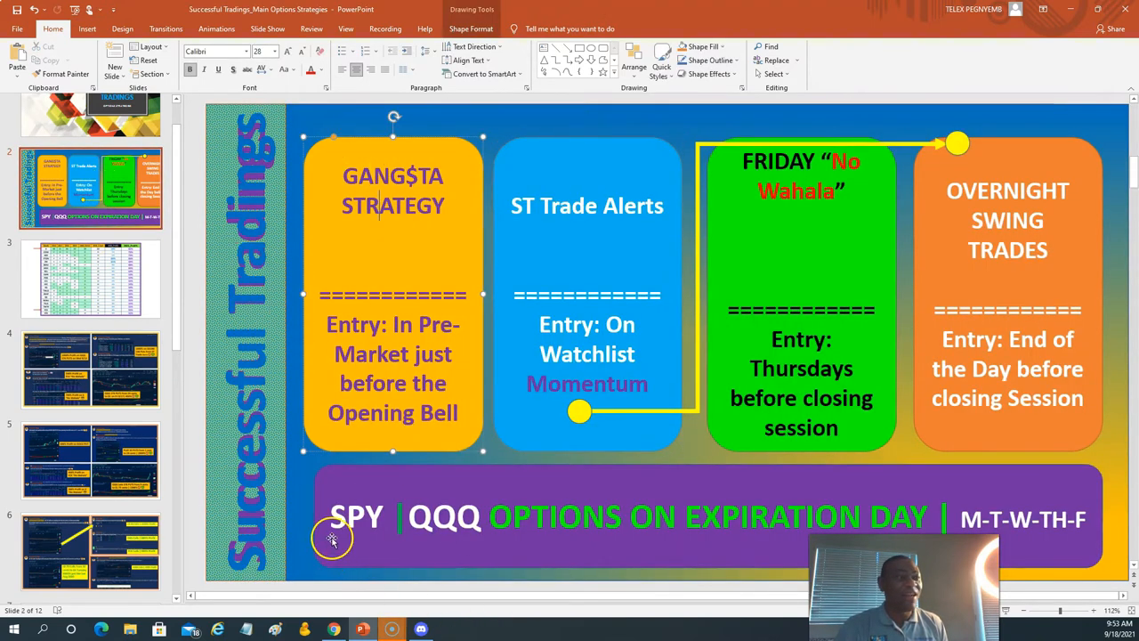
{"action": "left_click", "coordinate": [89, 368]}
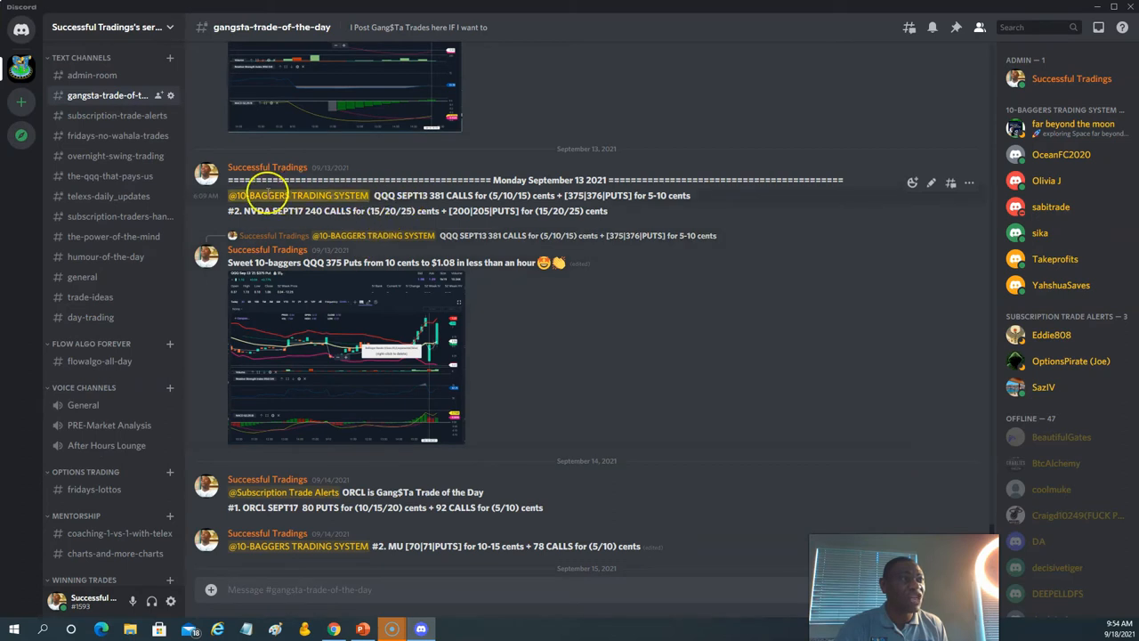
{"action": "mouse_move", "coordinate": [207, 196]}
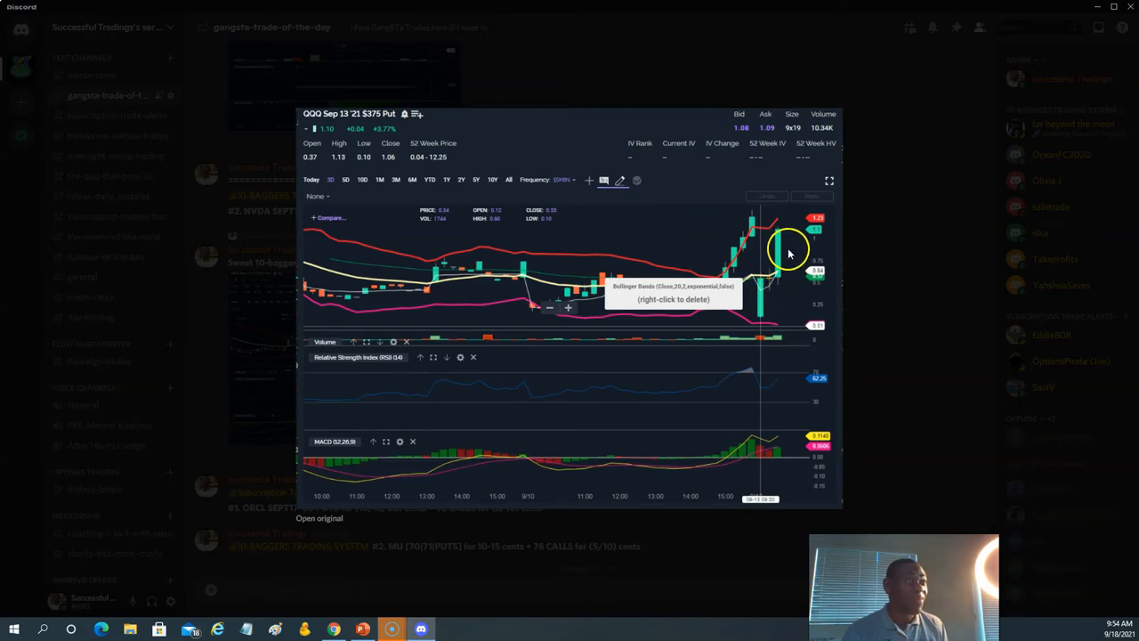
{"action": "mouse_move", "coordinate": [751, 302]}
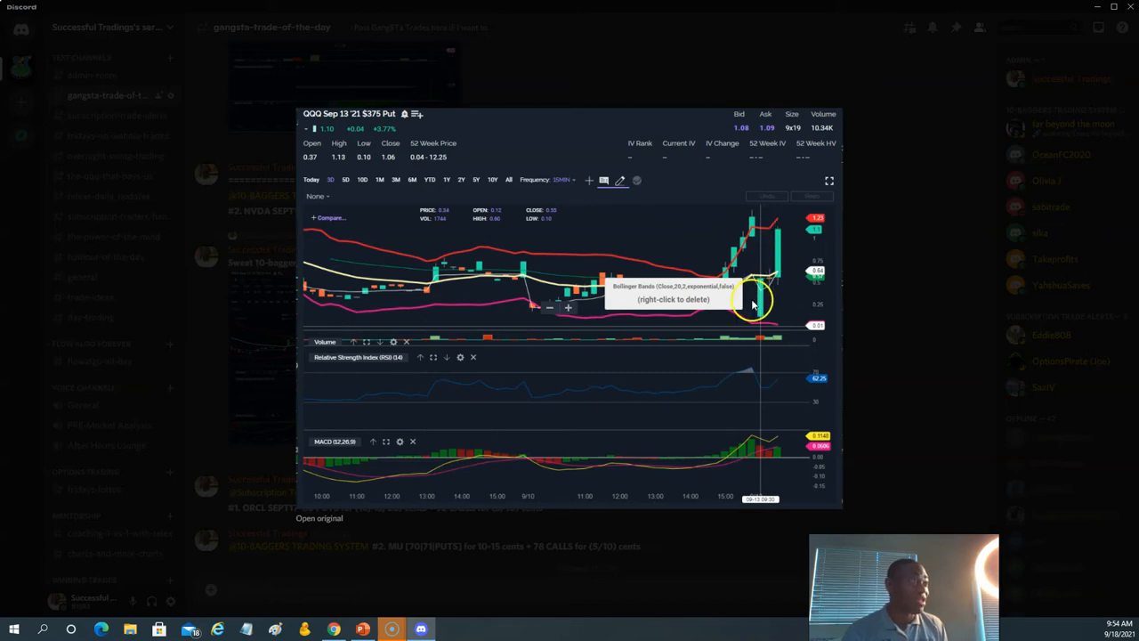
{"action": "mouse_move", "coordinate": [804, 292]}
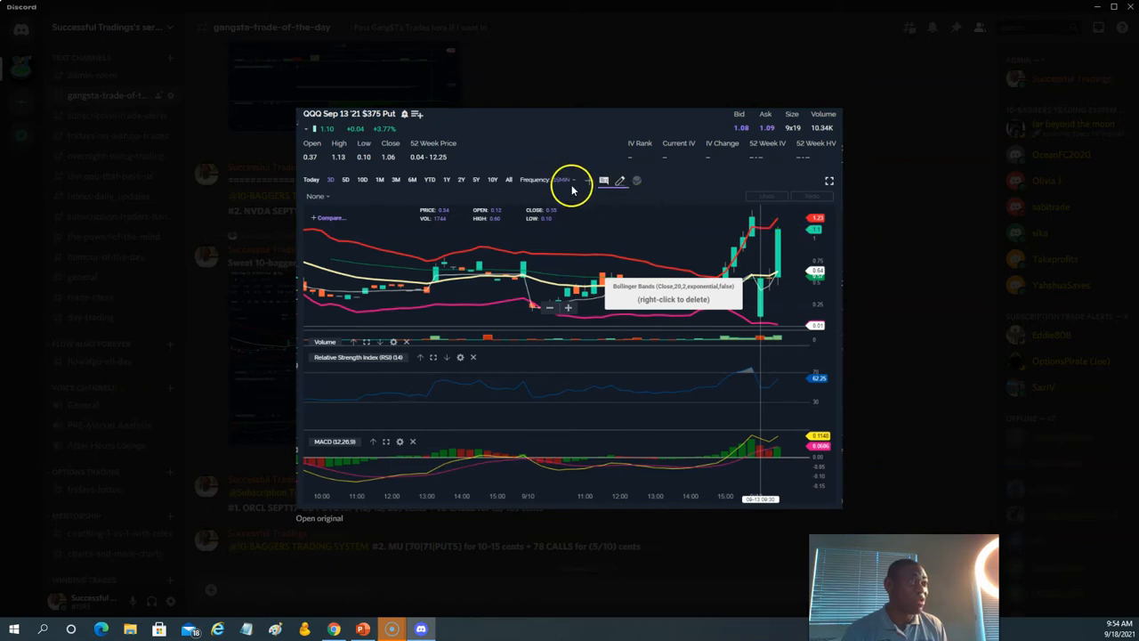
{"action": "mouse_move", "coordinate": [820, 233]}
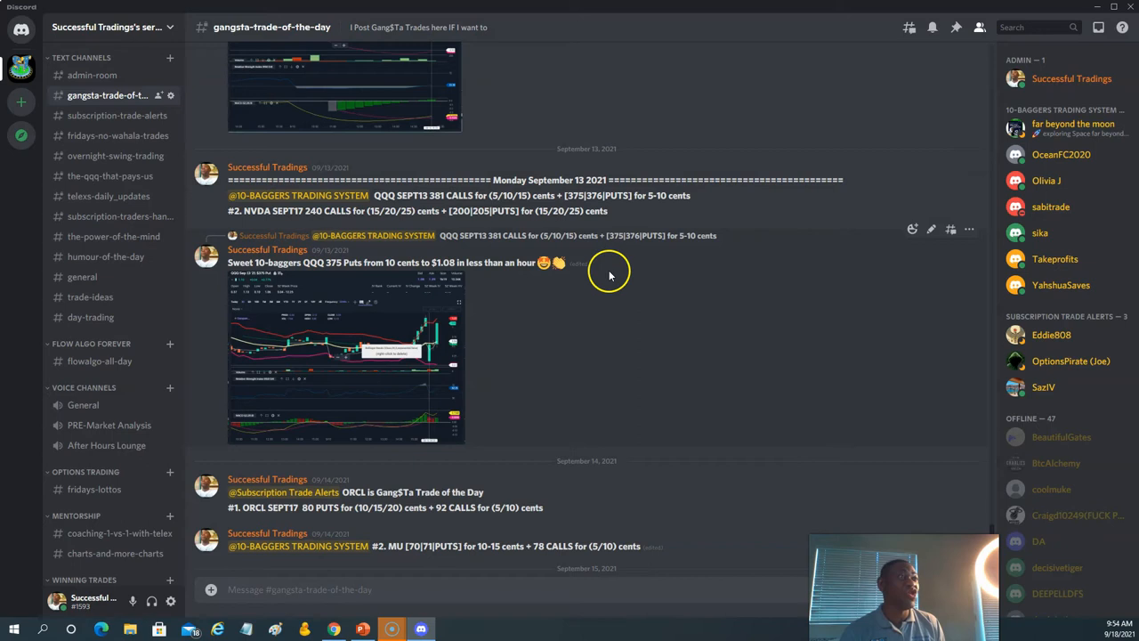
{"action": "mouse_move", "coordinate": [497, 263]}
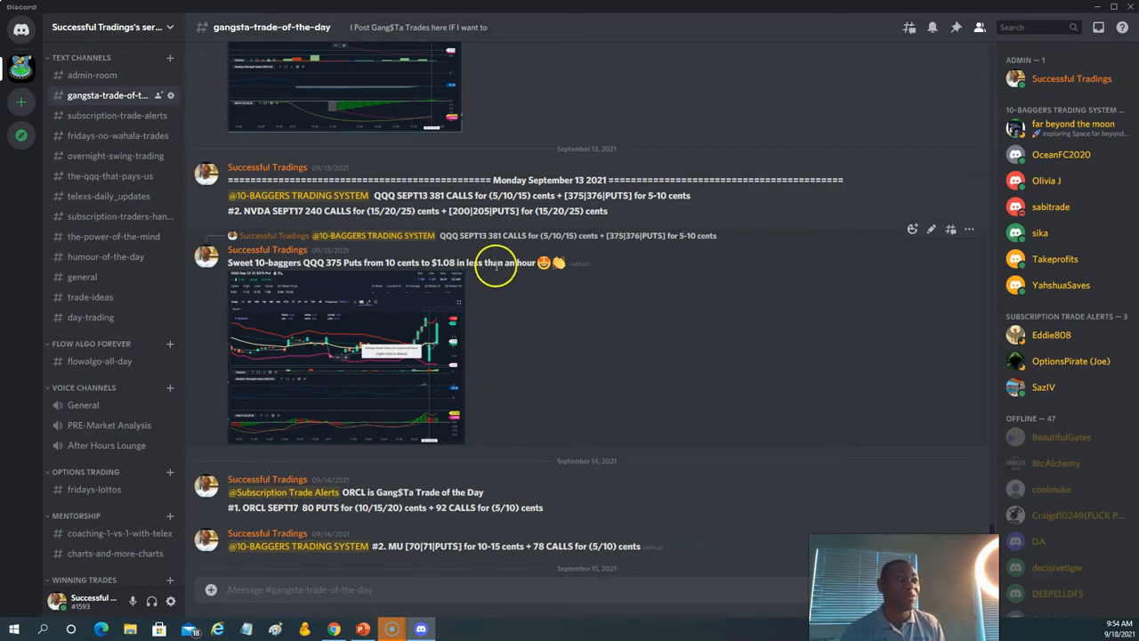
{"action": "mouse_move", "coordinate": [612, 160]}
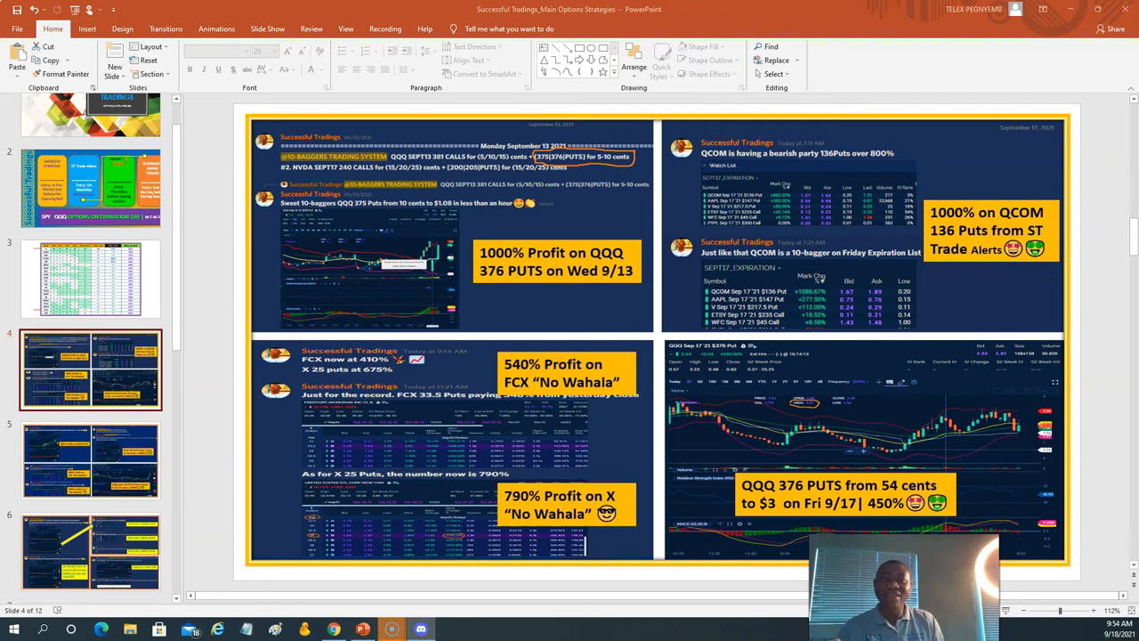
{"action": "left_click", "coordinate": [420, 630]}
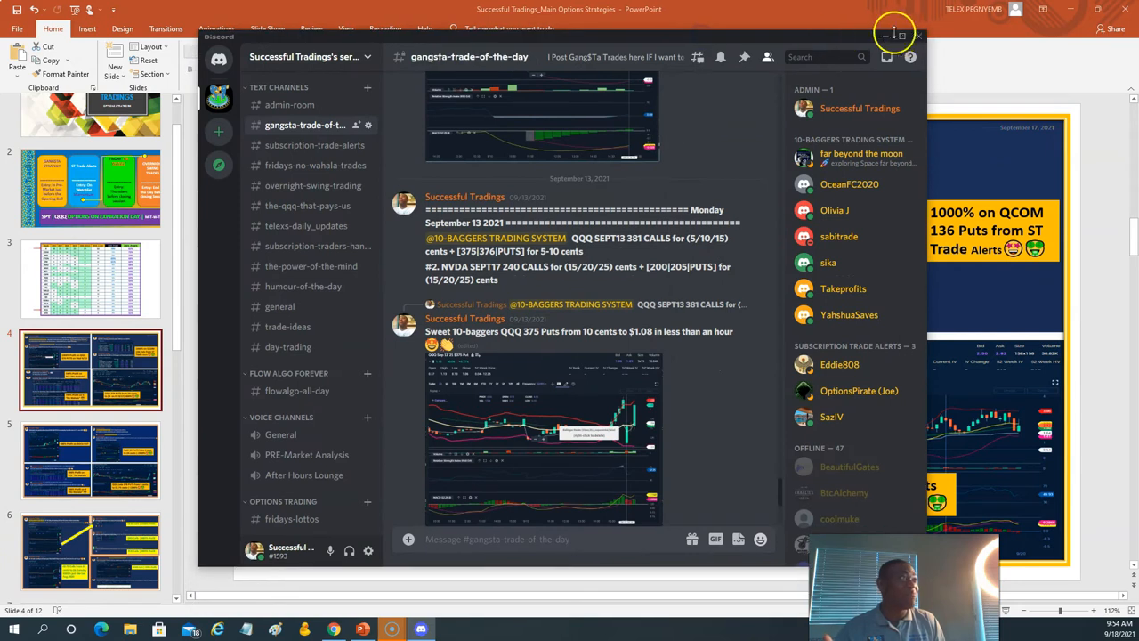
{"action": "left_click", "coordinate": [895, 33]}
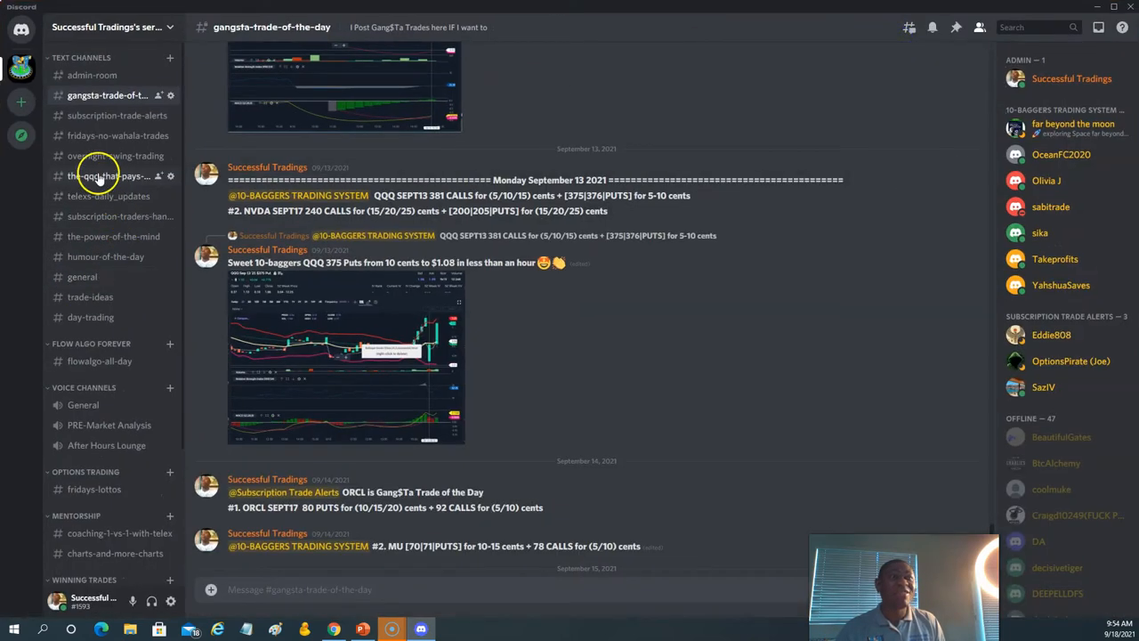
- Switch to the the-qqq-that-pays-us channel and scroll back to the June QQQ 343 Calls rally posts
{"action": "left_click", "coordinate": [109, 176]}
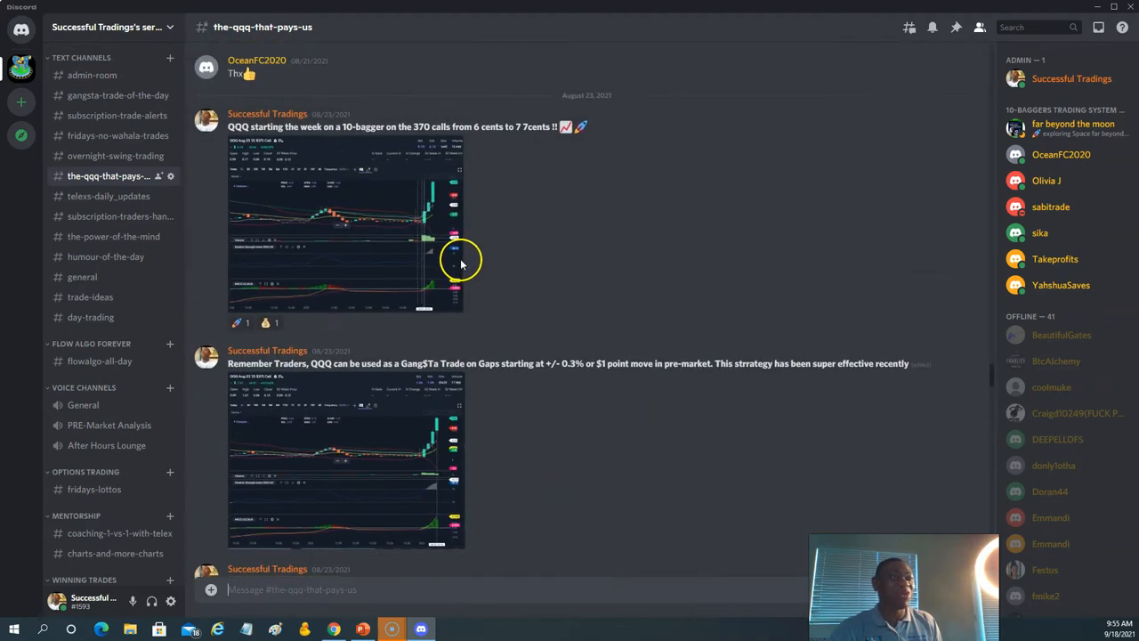
{"action": "scroll", "scroll_direction": "down", "scroll_amount": 3}
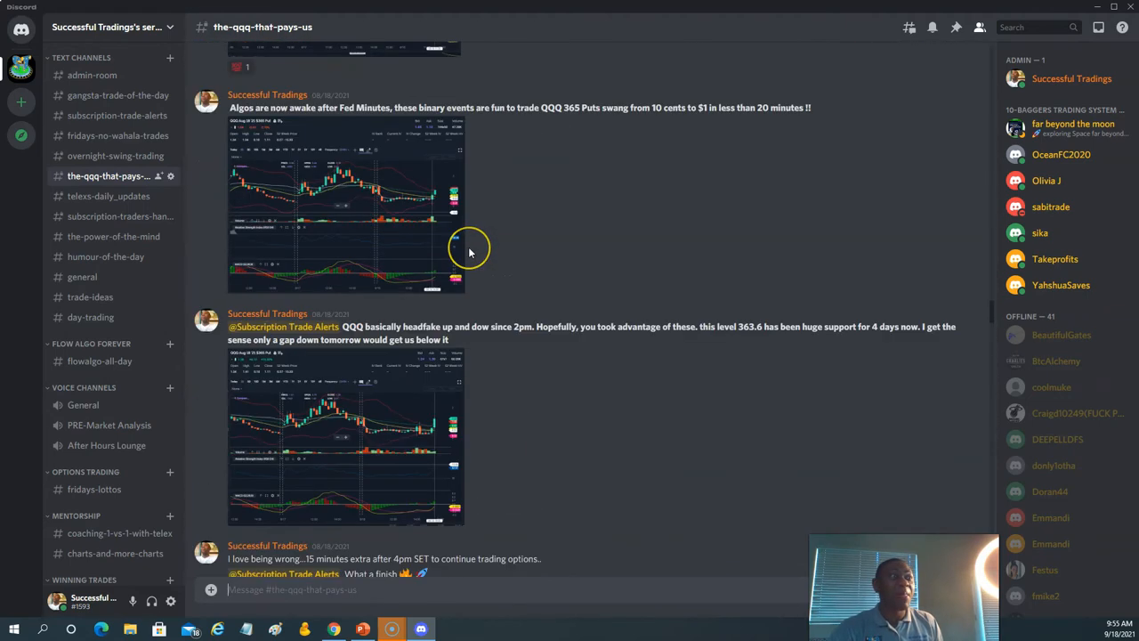
{"action": "scroll", "scroll_direction": "down", "scroll_amount": 3}
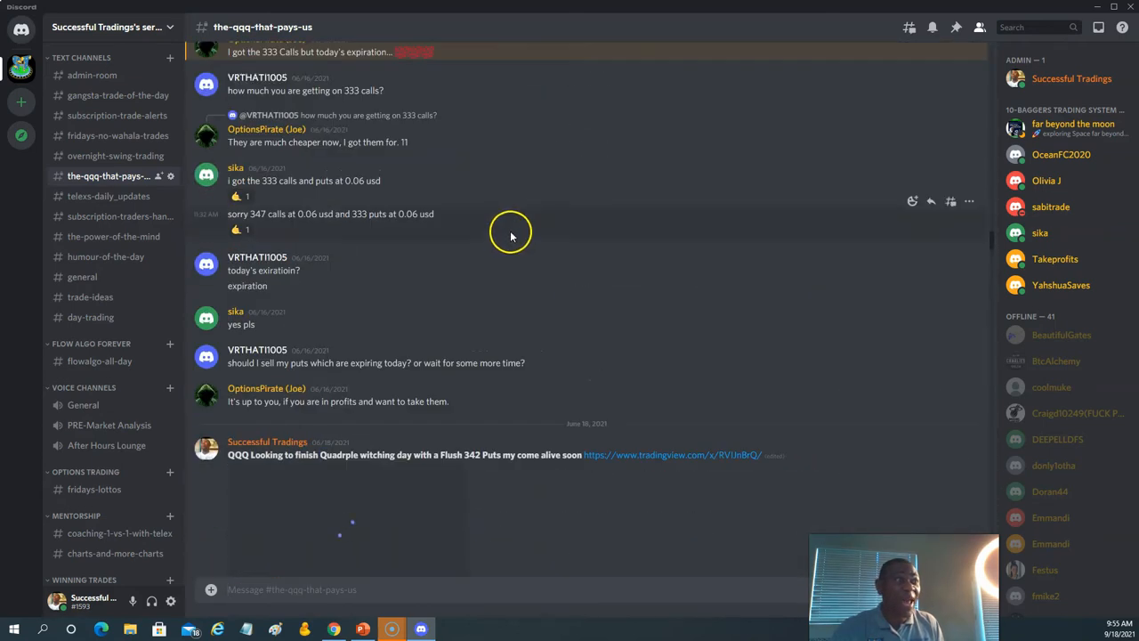
{"action": "scroll", "scroll_direction": "down", "scroll_amount": 3}
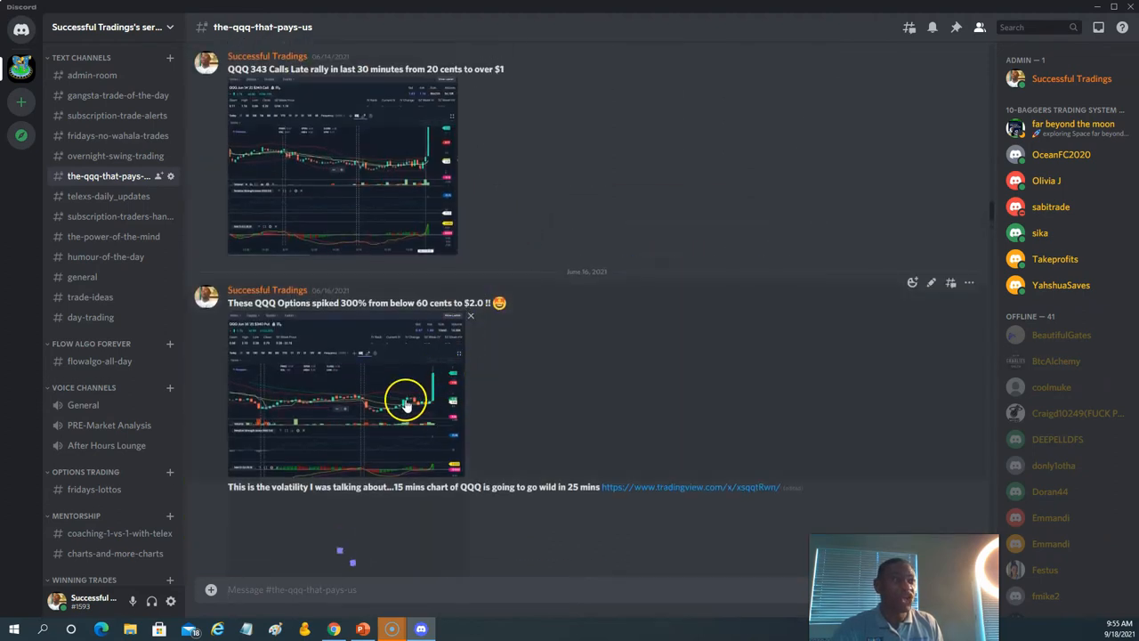
{"action": "mouse_move", "coordinate": [331, 292]}
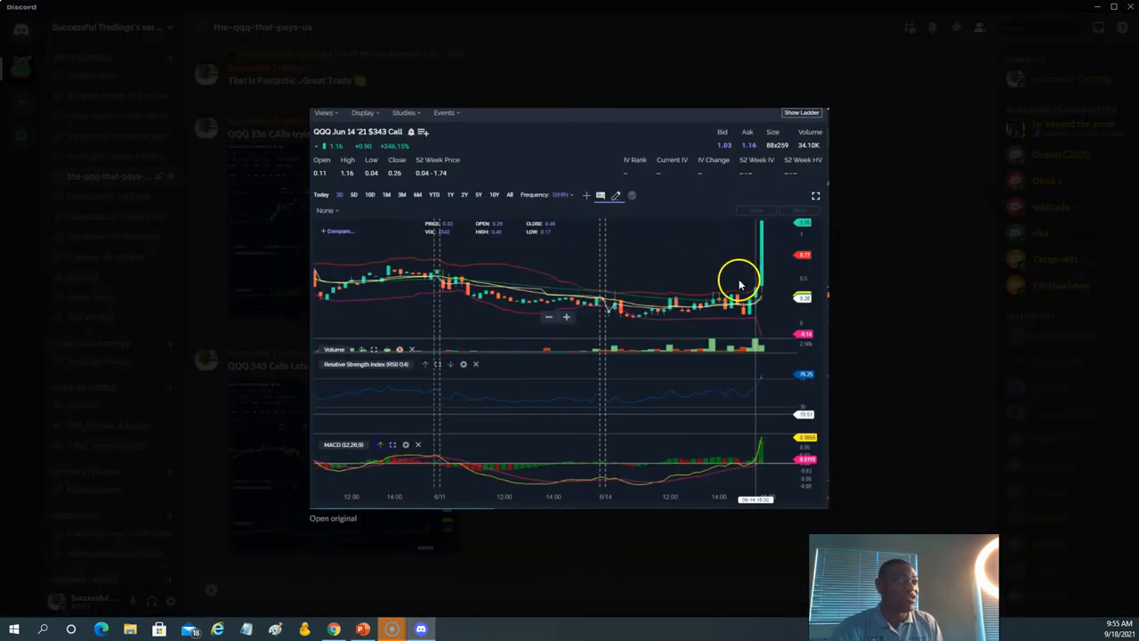
{"action": "mouse_move", "coordinate": [551, 240]}
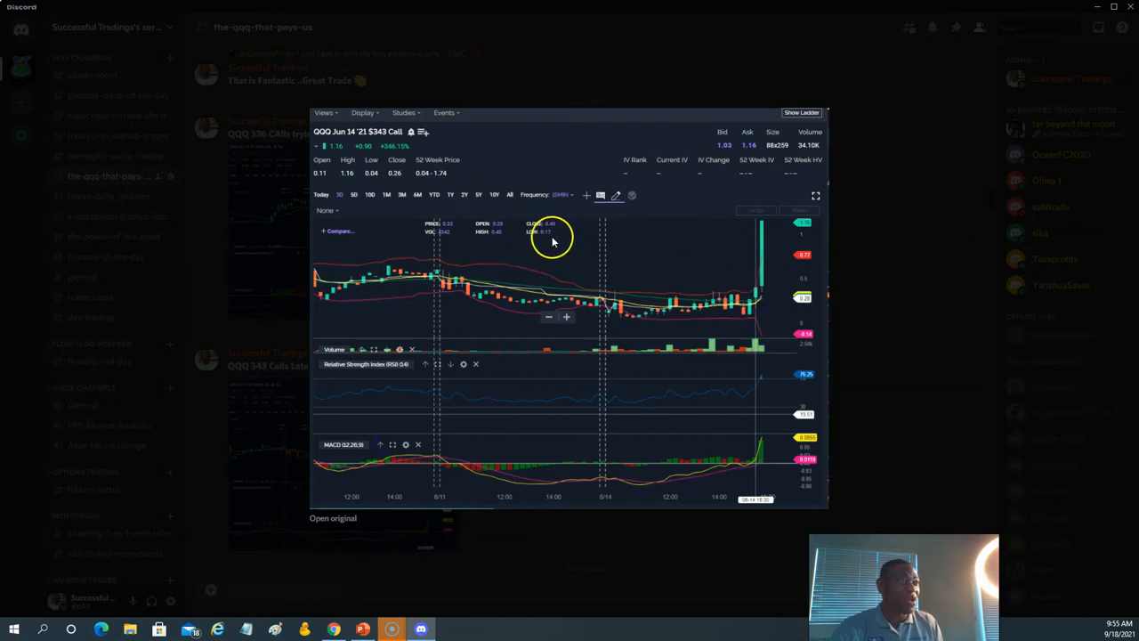
{"action": "mouse_move", "coordinate": [782, 240]}
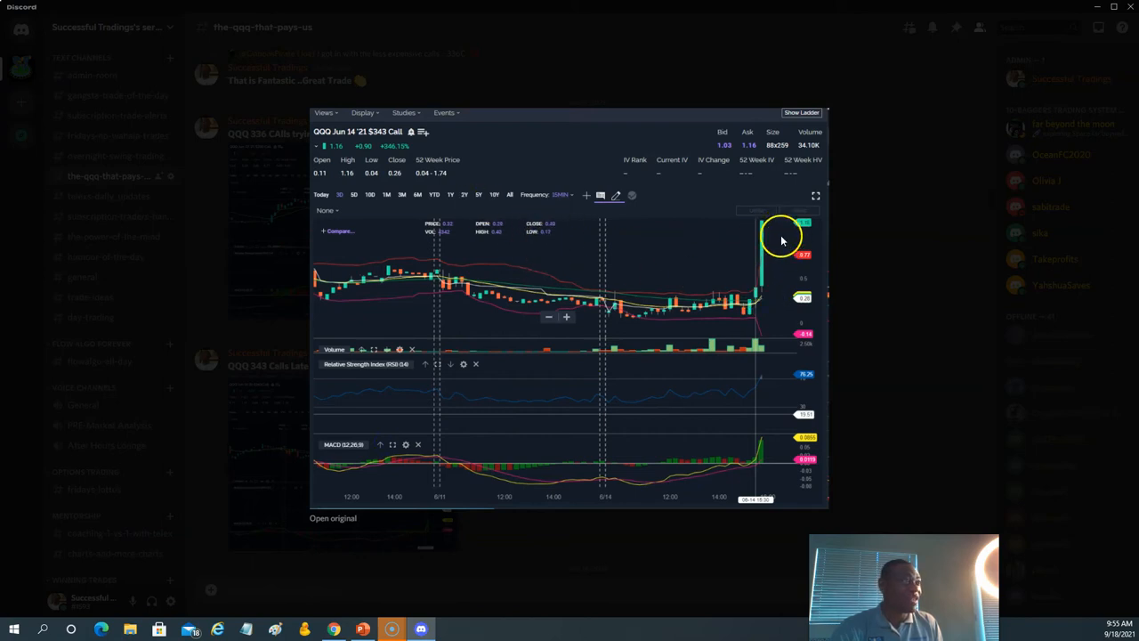
{"action": "mouse_move", "coordinate": [764, 260]}
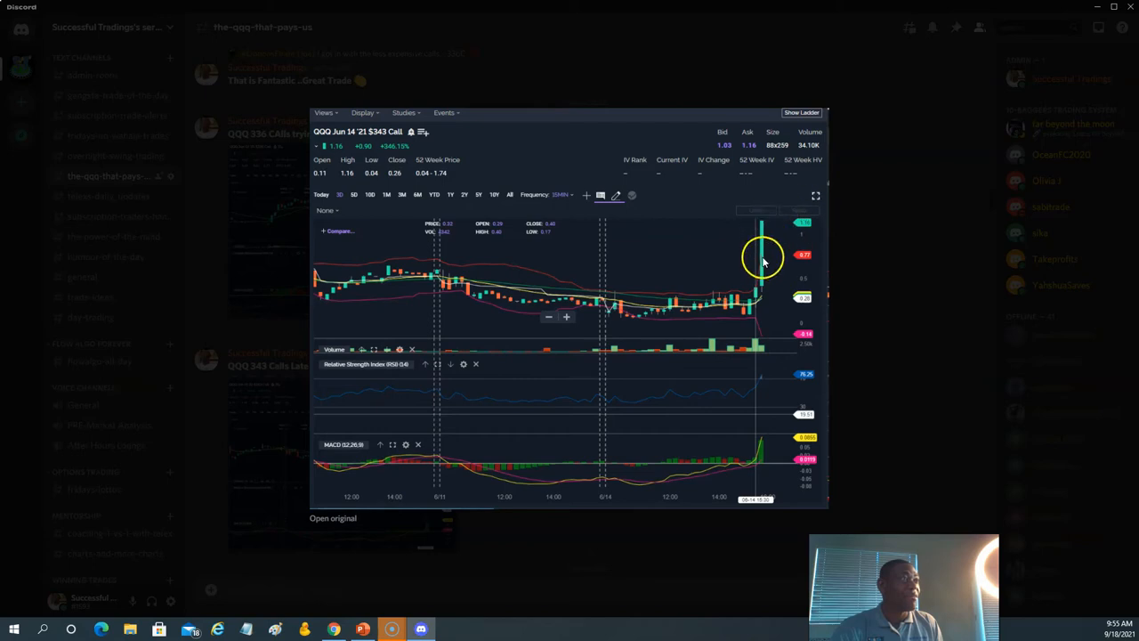
{"action": "left_click", "coordinate": [798, 252]}
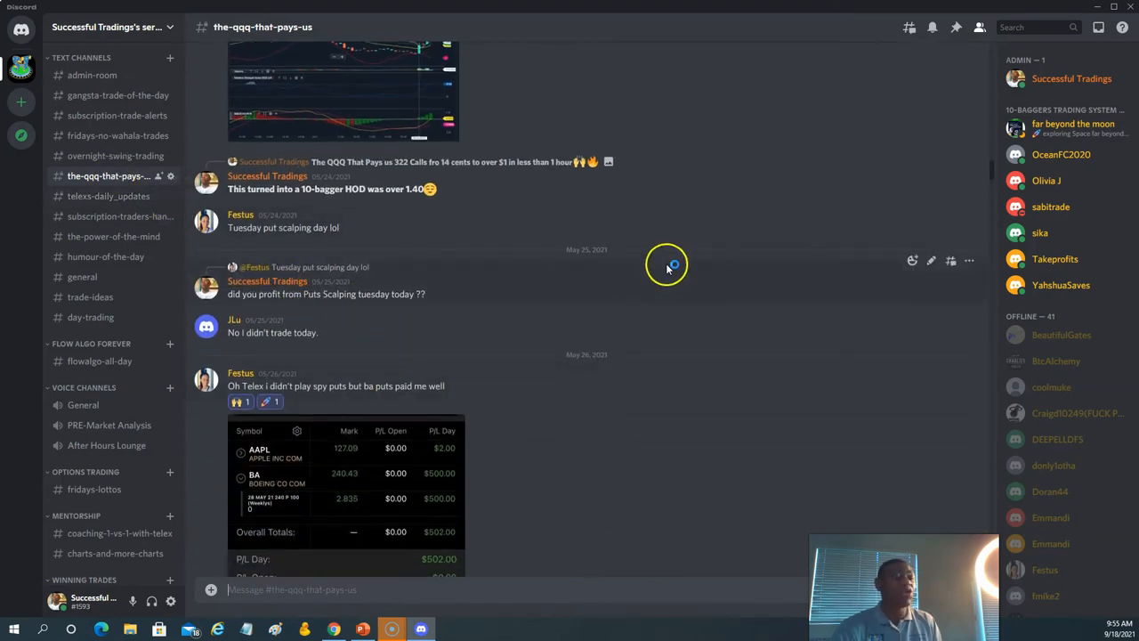
{"action": "mouse_move", "coordinate": [751, 196]}
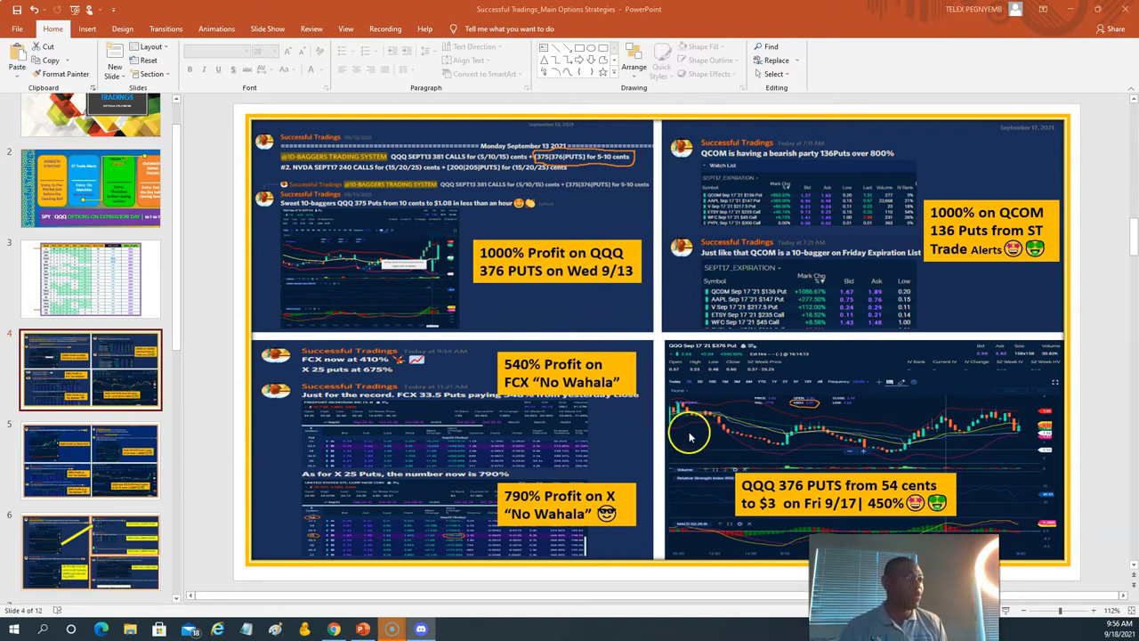
{"action": "mouse_move", "coordinate": [844, 448]}
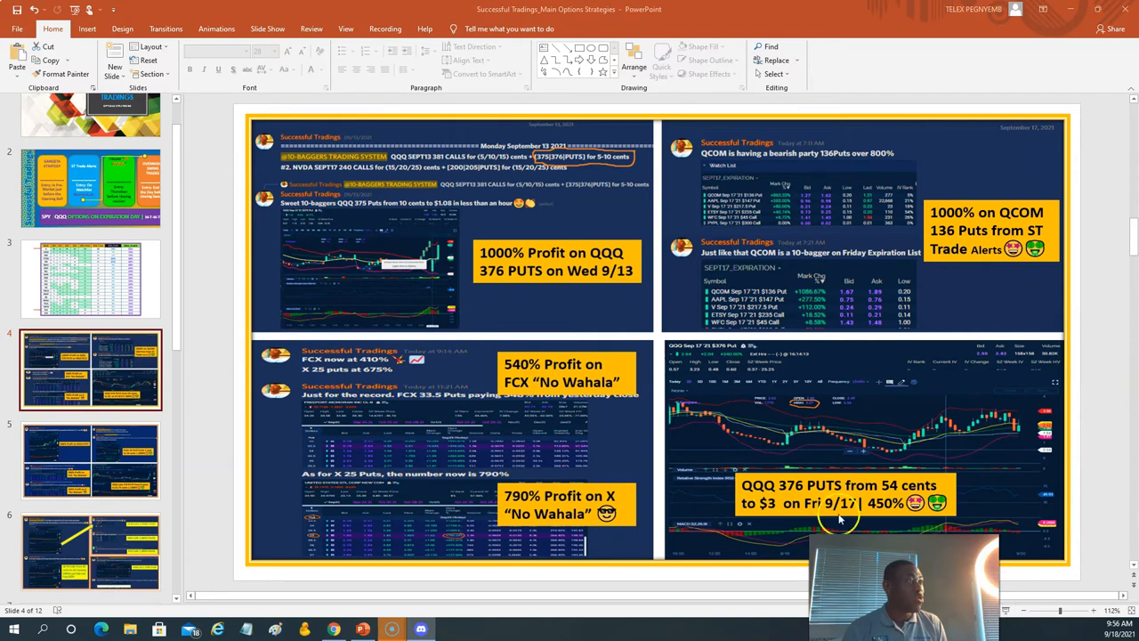
{"action": "mouse_move", "coordinate": [890, 471]}
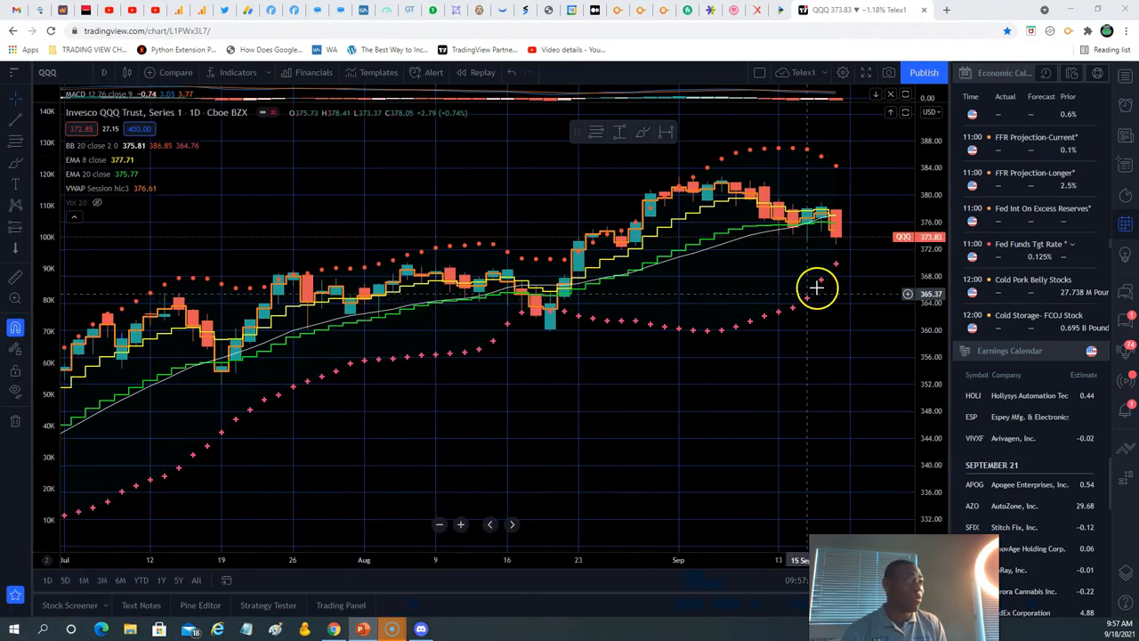
- Change the QQQ chart interval from daily to 15-minute candles
{"action": "left_click", "coordinate": [105, 71]}
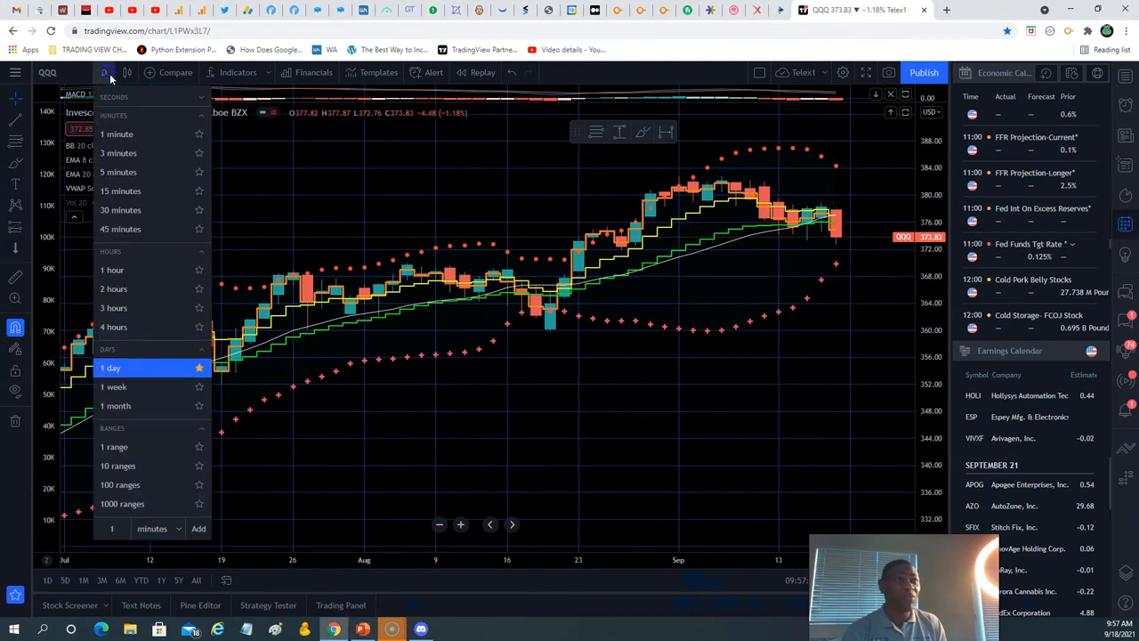
{"action": "left_click", "coordinate": [121, 191]}
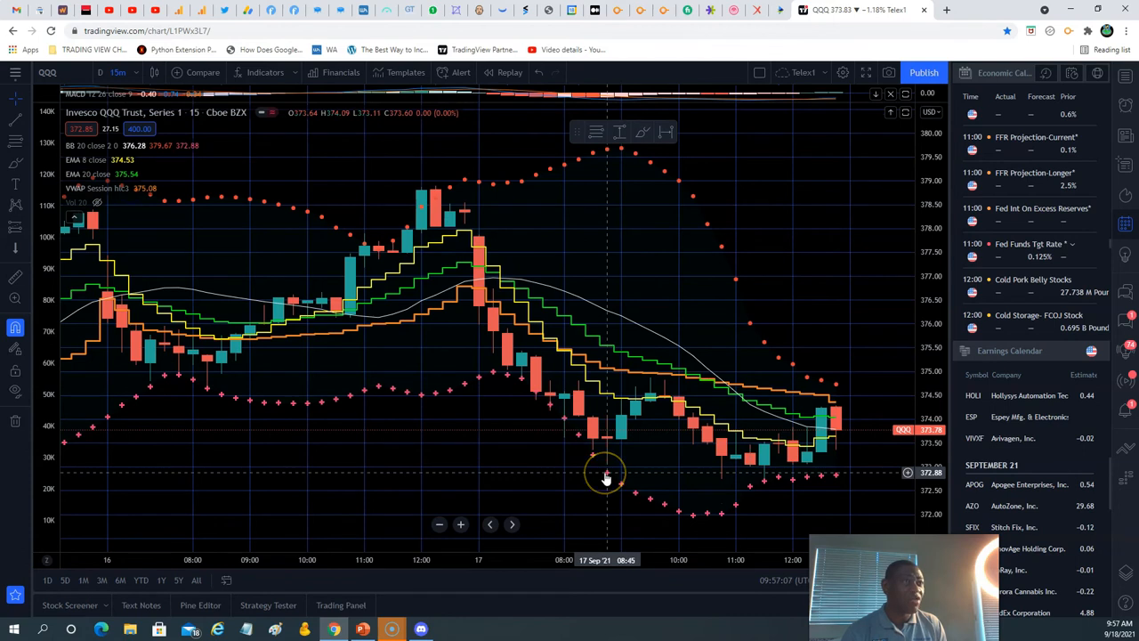
{"action": "mouse_move", "coordinate": [721, 488]}
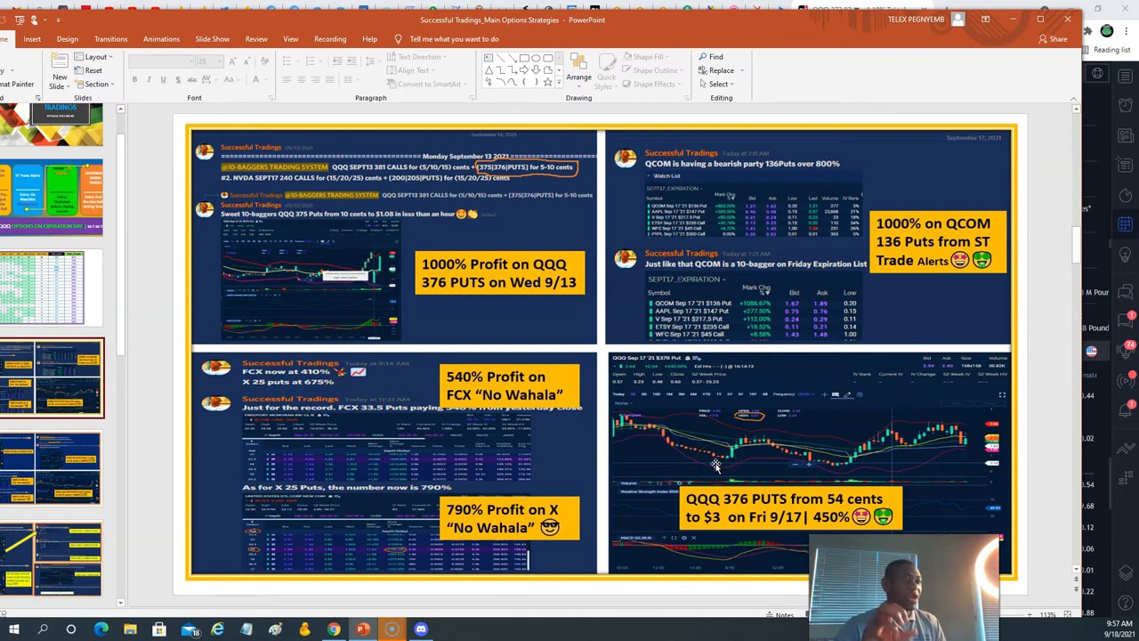
{"action": "mouse_move", "coordinate": [256, 8]}
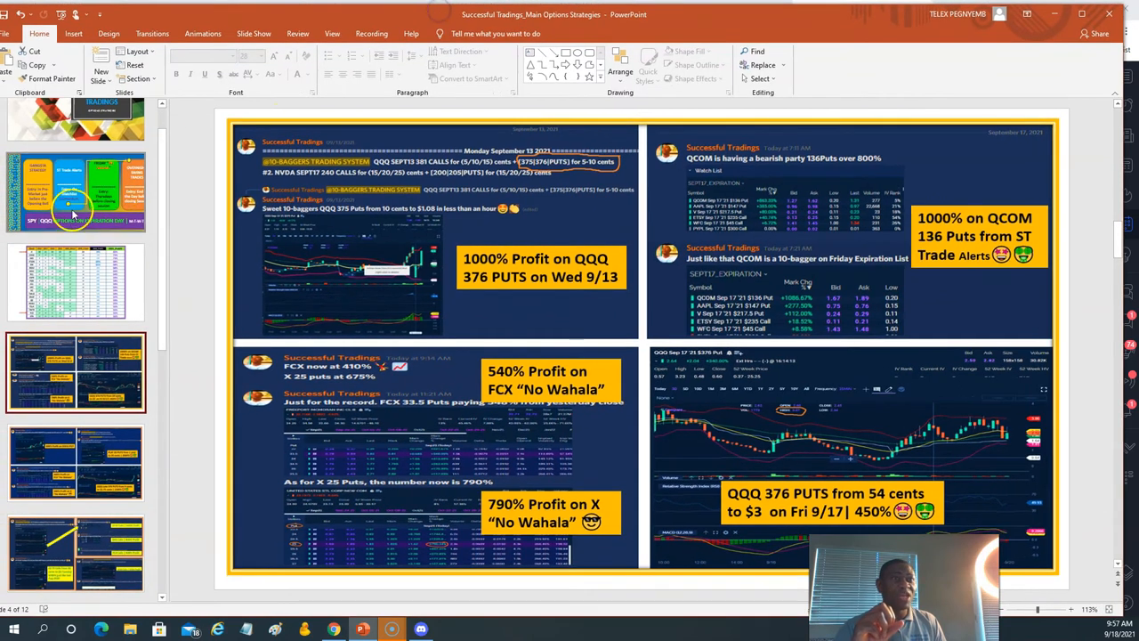
- Go to the four trading strategies slide, then bring Discord's the-qqq-that-pays-us channel over it
{"action": "left_click", "coordinate": [75, 192]}
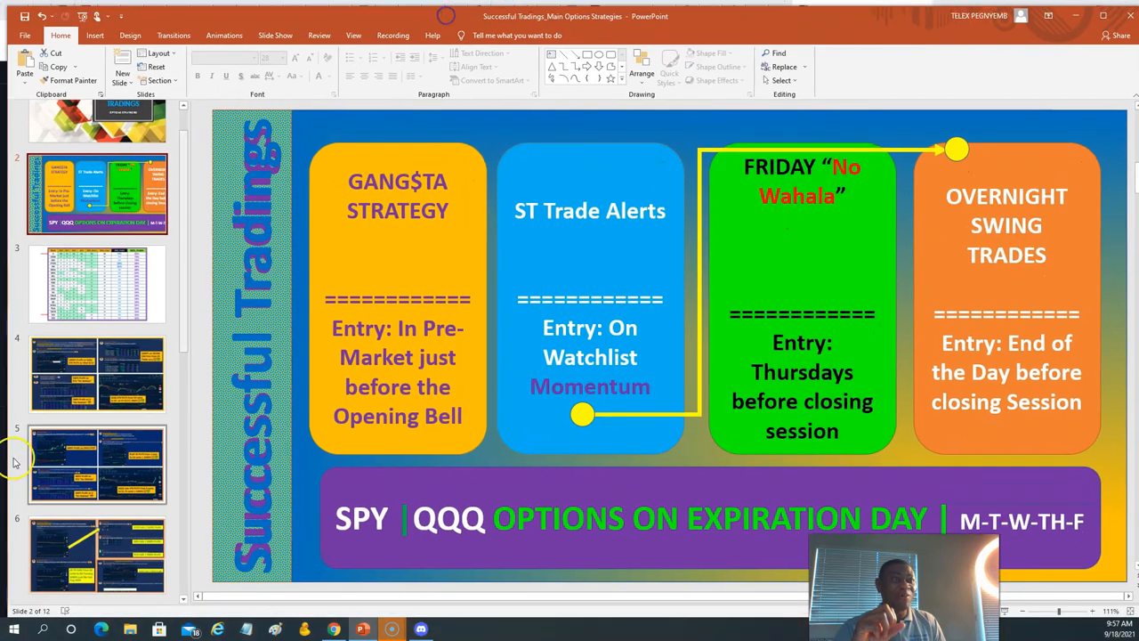
{"action": "left_click", "coordinate": [96, 374]}
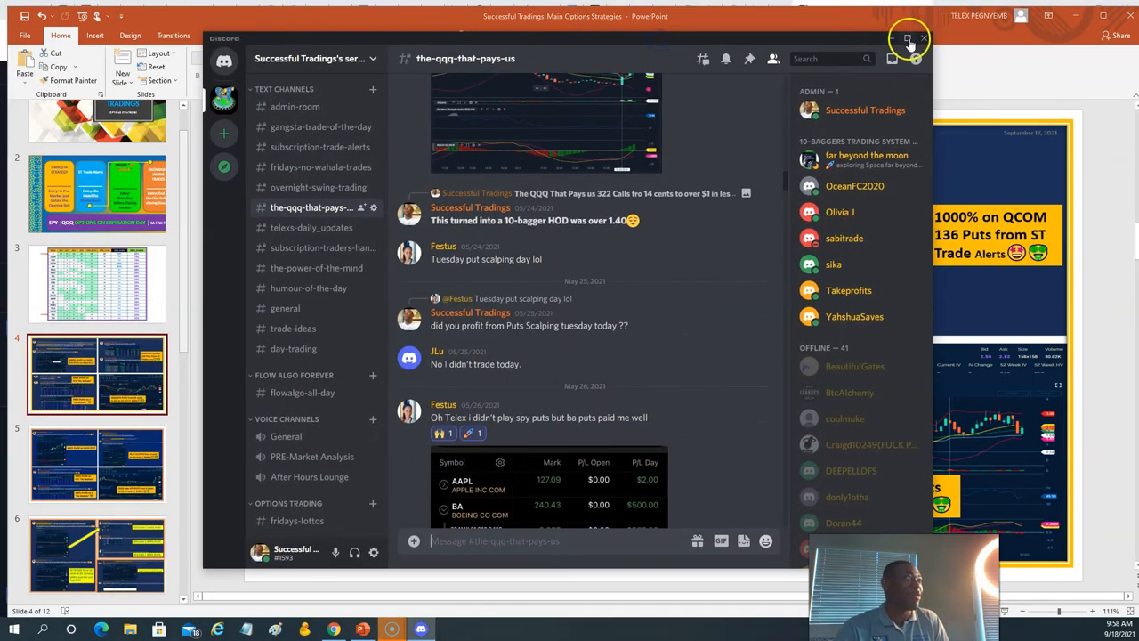
- Maximize Discord, view the telexs-daily_updates QCOM posts and the enlarged SEPT24 watchlist image, then close it
{"action": "left_click", "coordinate": [910, 43]}
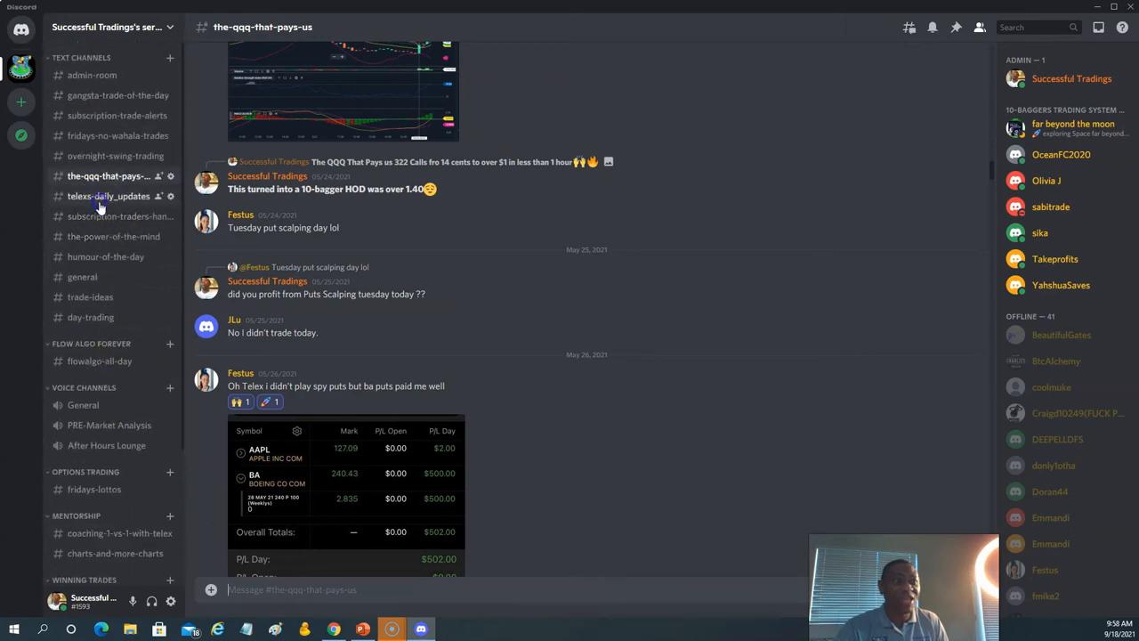
{"action": "left_click", "coordinate": [109, 195]}
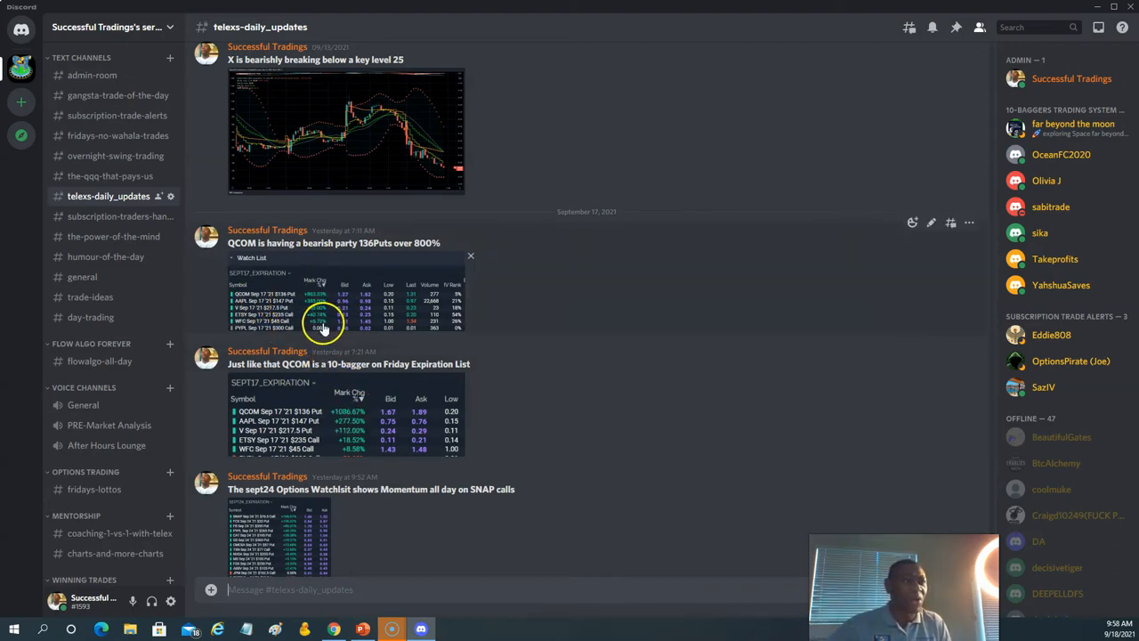
{"action": "scroll", "scroll_direction": "down", "scroll_amount": 3}
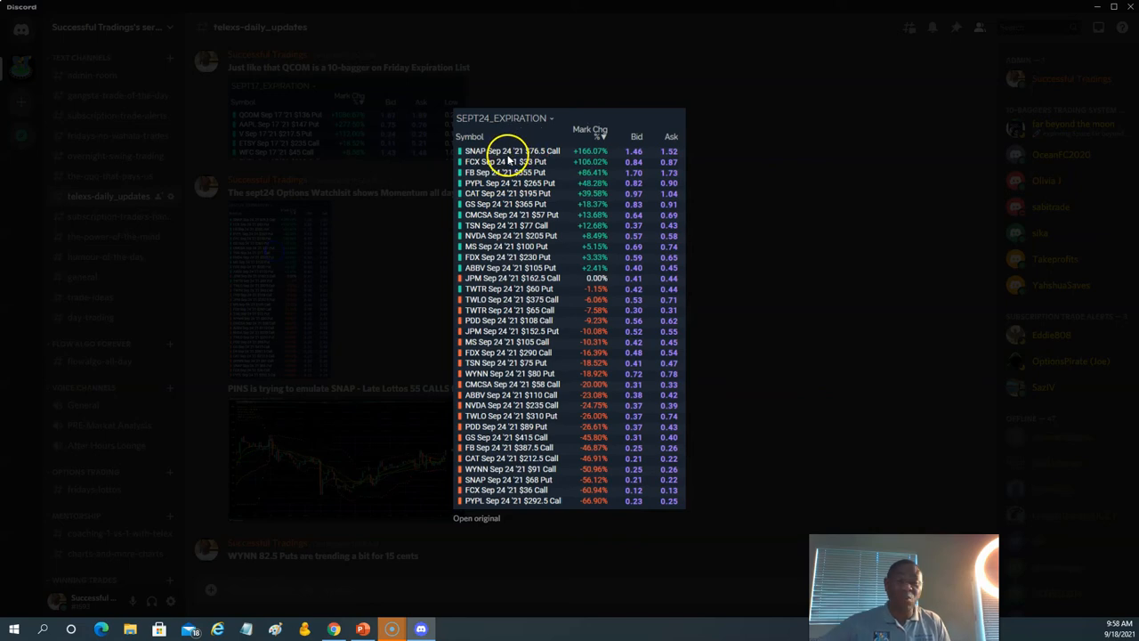
{"action": "mouse_move", "coordinate": [764, 208]}
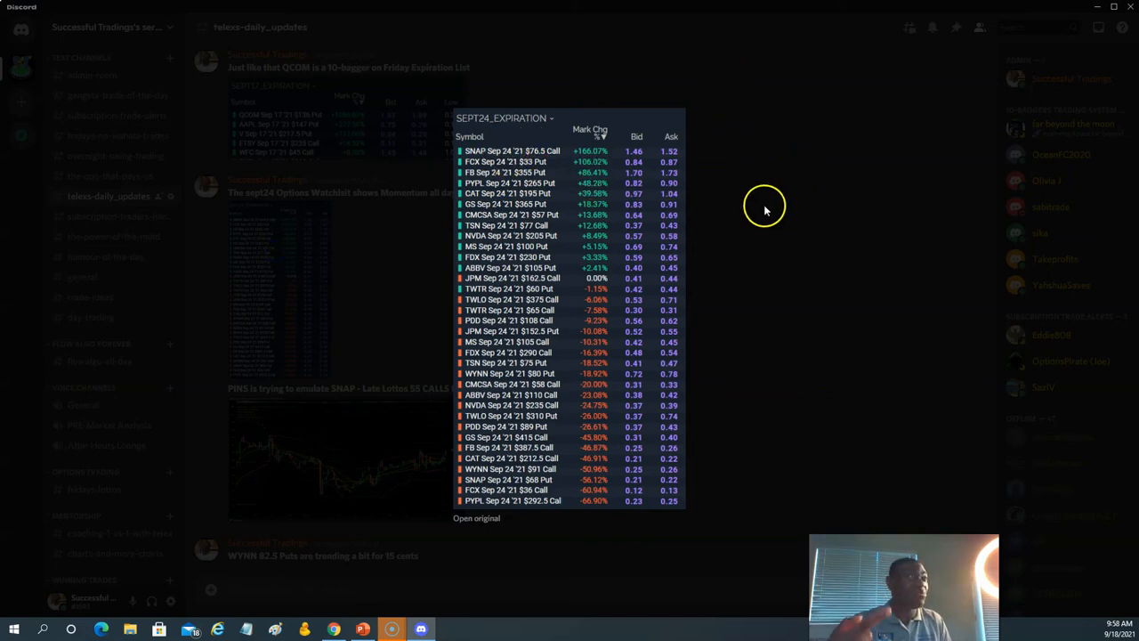
{"action": "left_click", "coordinate": [363, 630]}
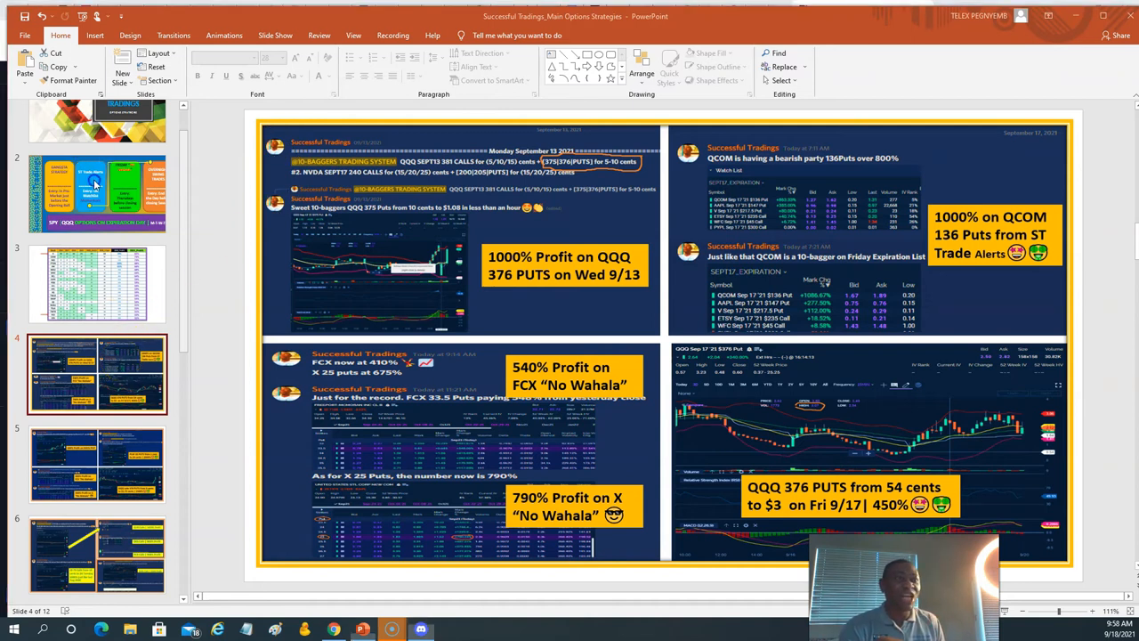
- Return to the slide comparing the four trading strategies
{"action": "left_click", "coordinate": [96, 192]}
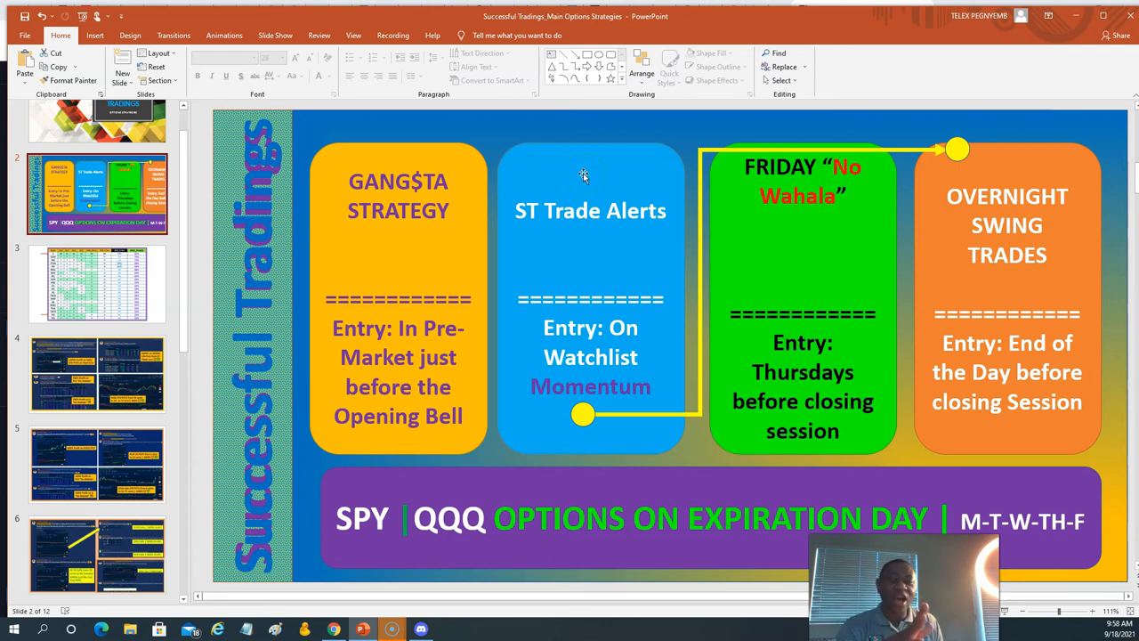
{"action": "mouse_move", "coordinate": [728, 285]}
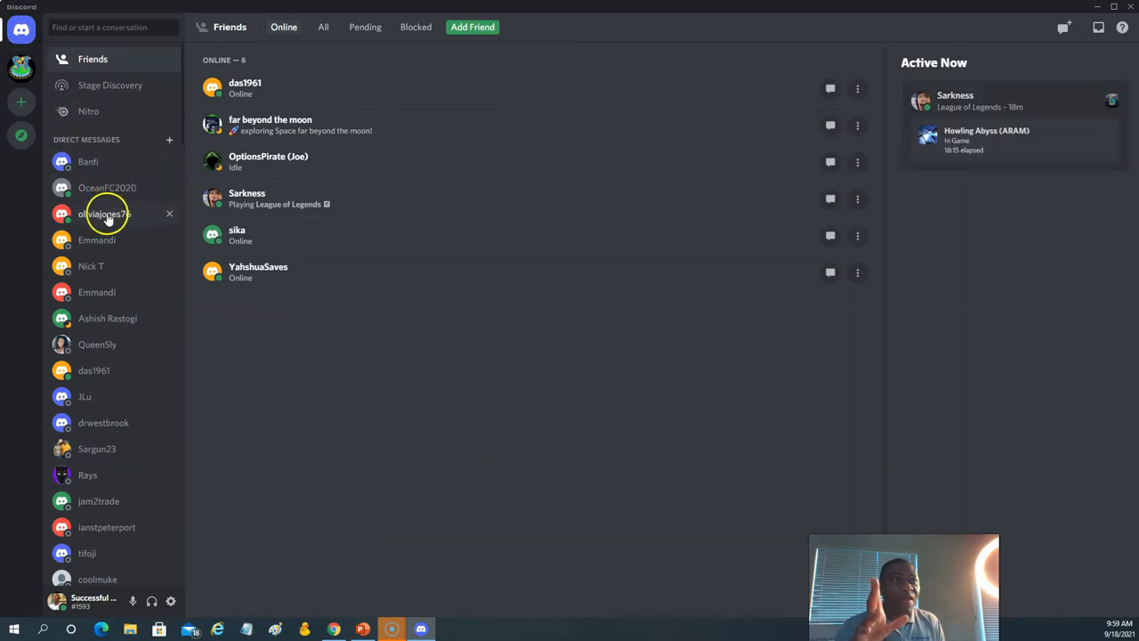
- Show the trader's direct message about taking the FCX puts, then return to the strategies slide
{"action": "left_click", "coordinate": [103, 213]}
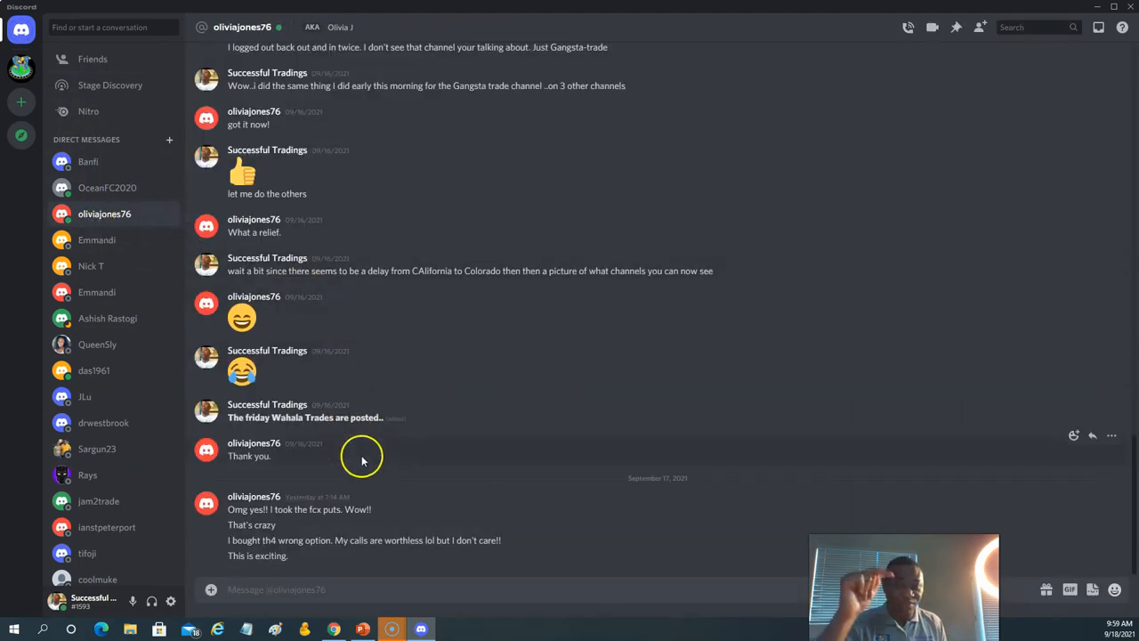
{"action": "mouse_move", "coordinate": [274, 538]}
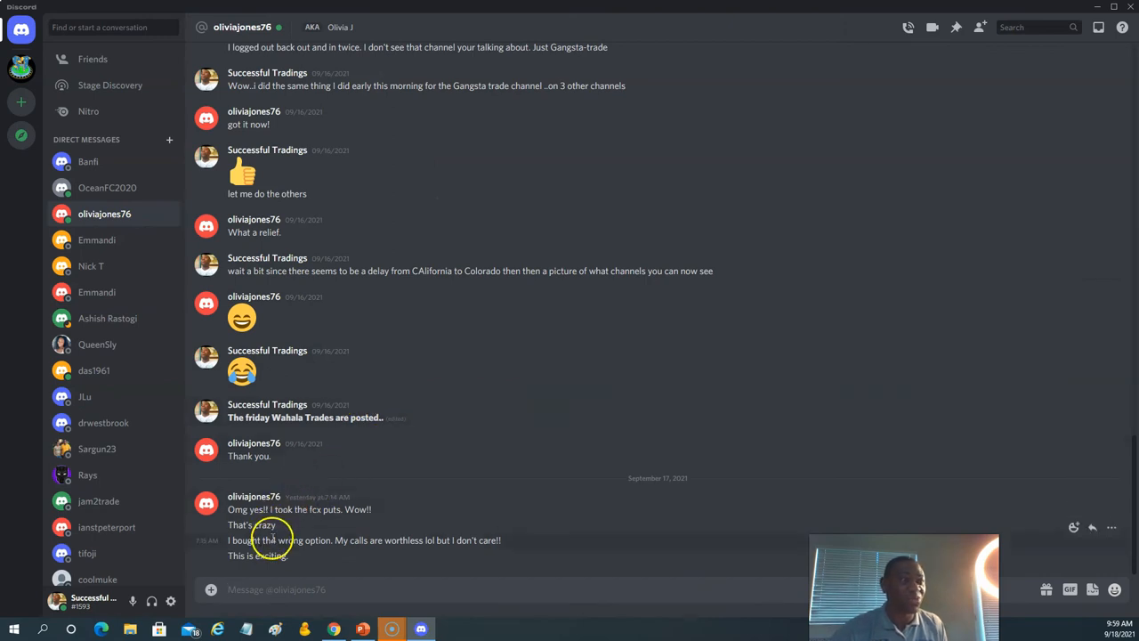
{"action": "mouse_move", "coordinate": [320, 501]}
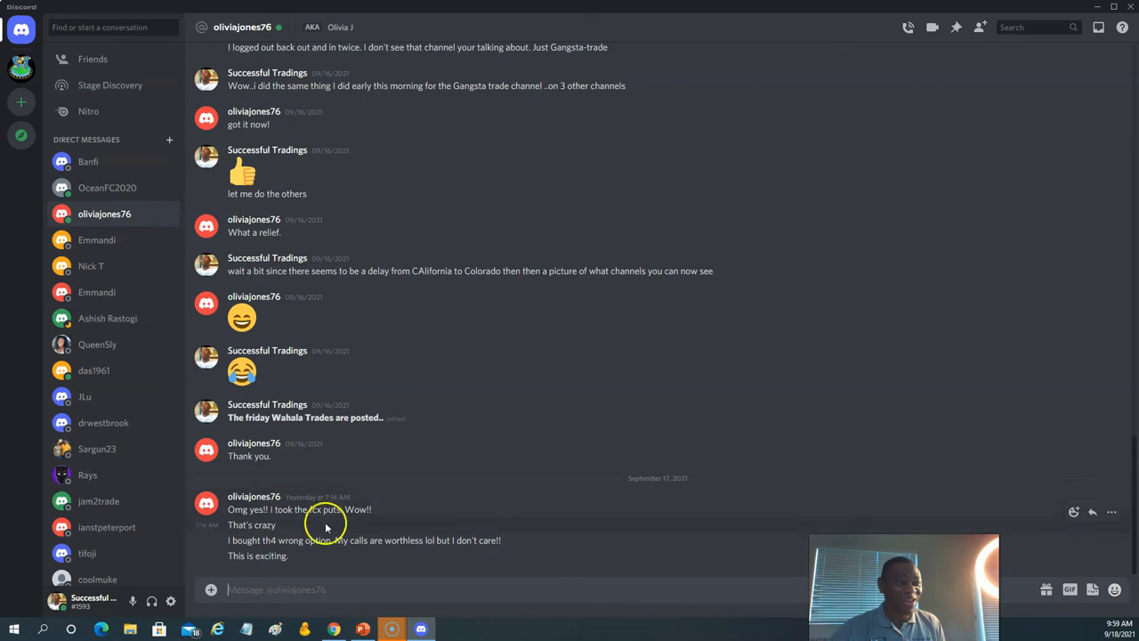
{"action": "mouse_move", "coordinate": [303, 561]}
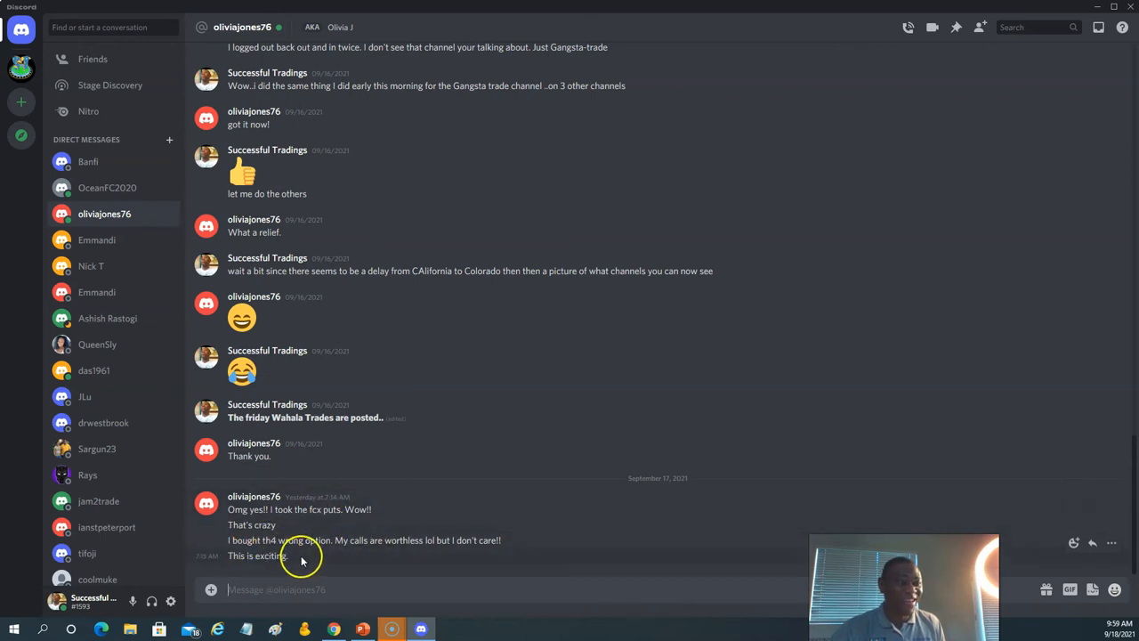
{"action": "mouse_move", "coordinate": [544, 18]}
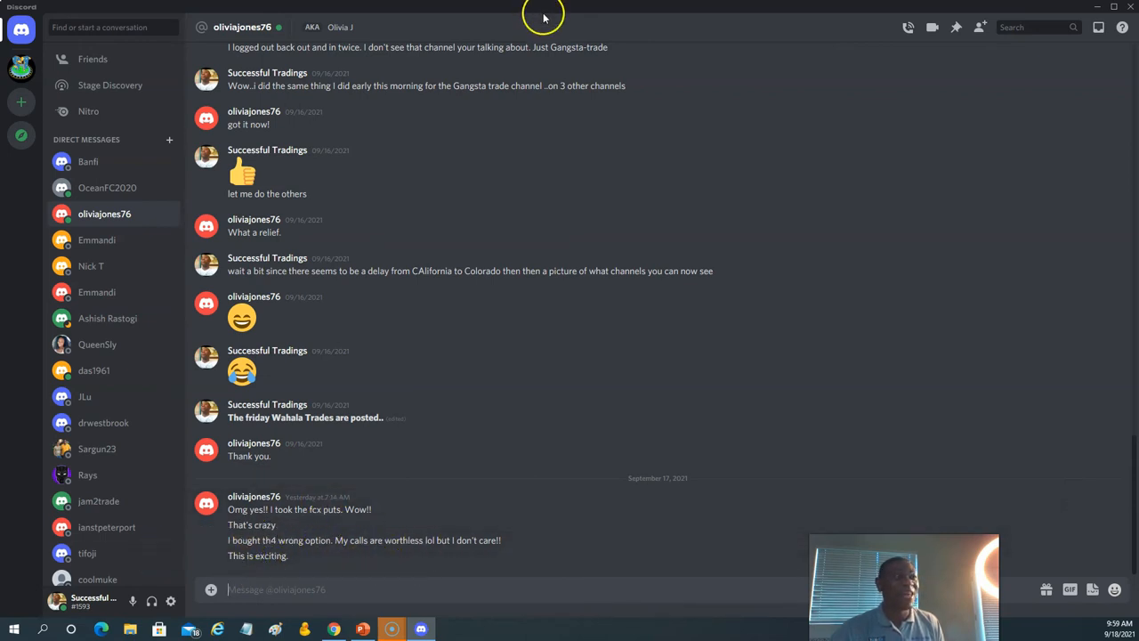
{"action": "left_click", "coordinate": [363, 630]}
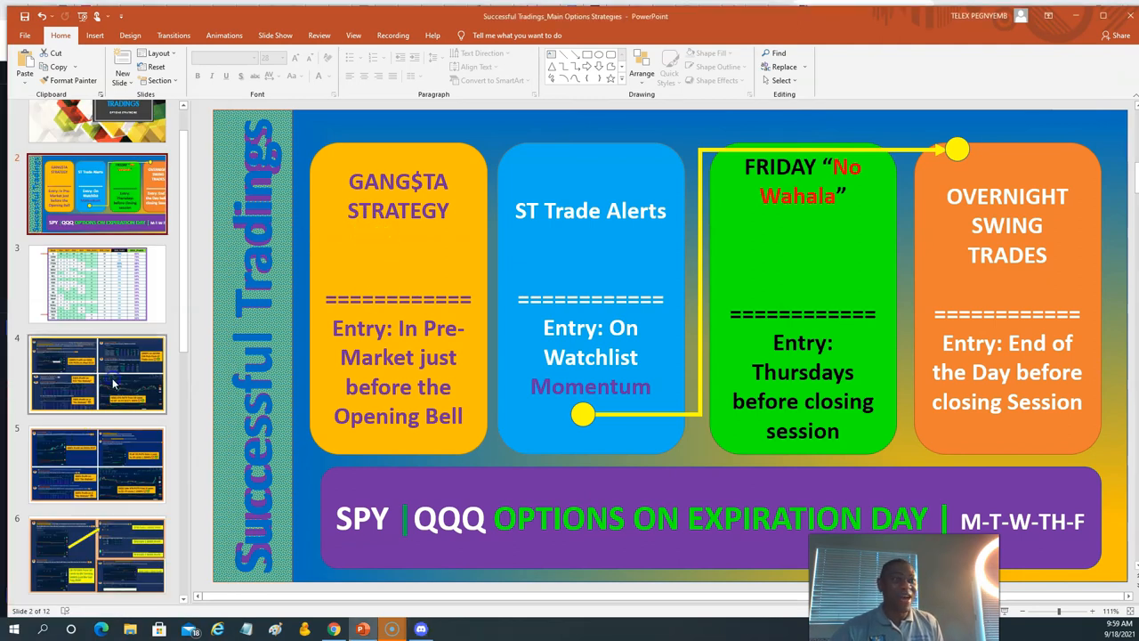
{"action": "left_click", "coordinate": [96, 374]}
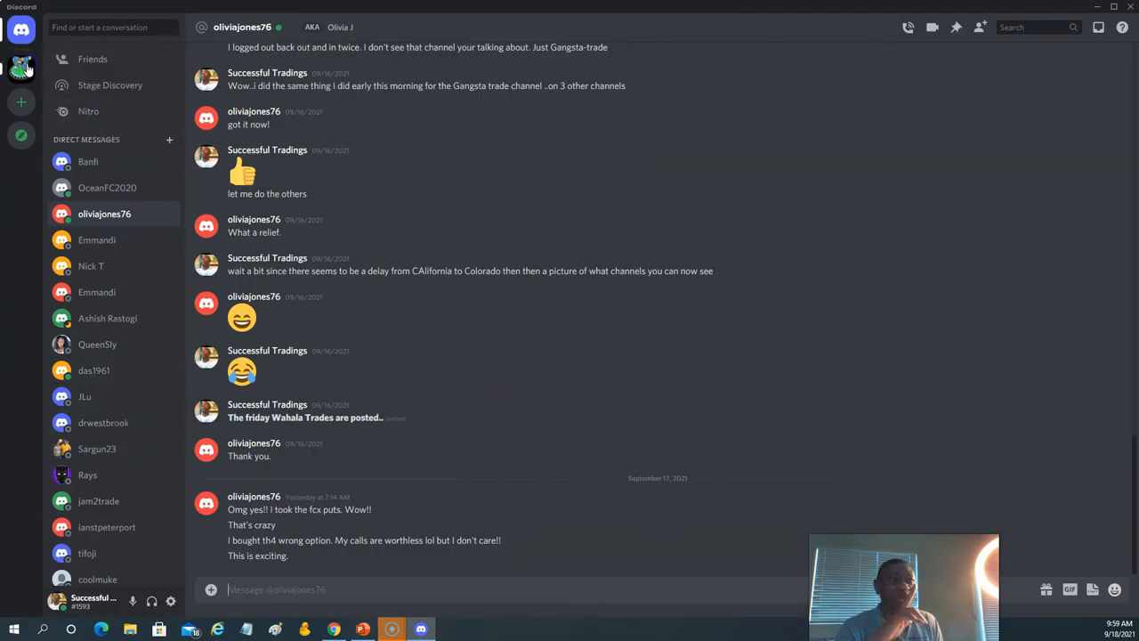
- Show the fridays-no-wahala-trades channel's FCX 33.5 puts 548% and X 25 puts 790% posts with the FCX options chain
{"action": "left_click", "coordinate": [22, 68]}
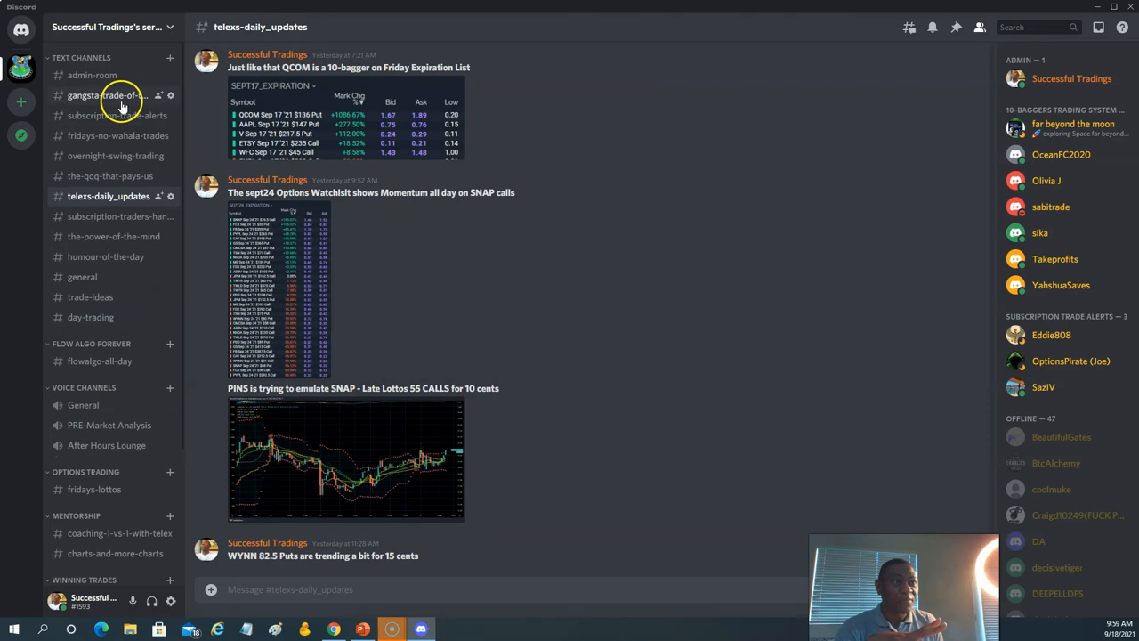
{"action": "left_click", "coordinate": [107, 135]}
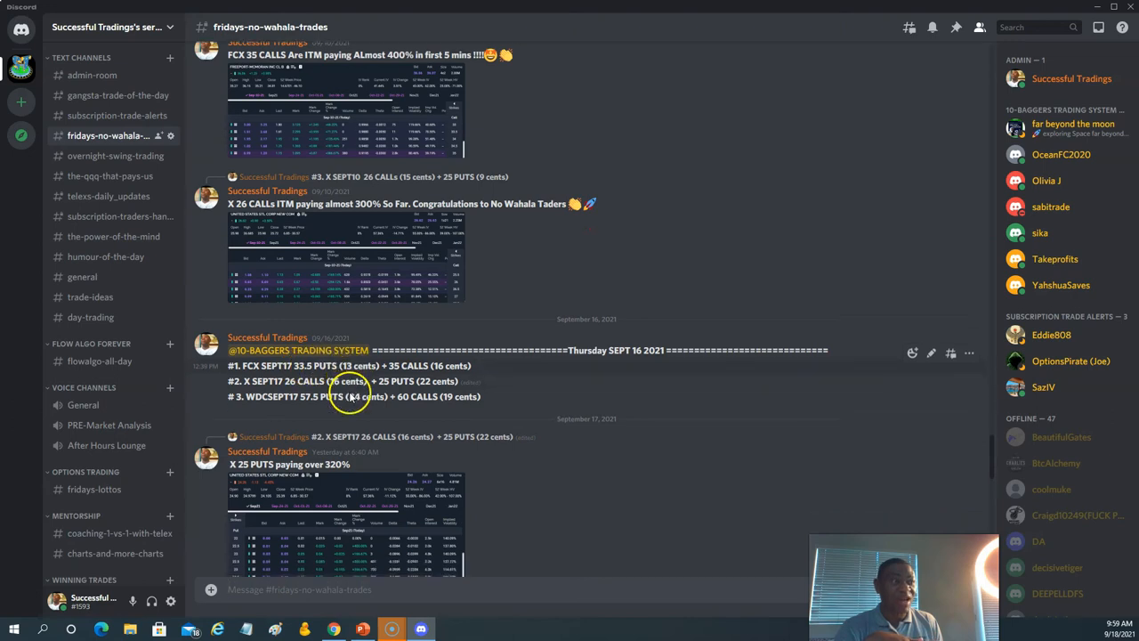
{"action": "scroll", "scroll_direction": "down", "scroll_amount": 3}
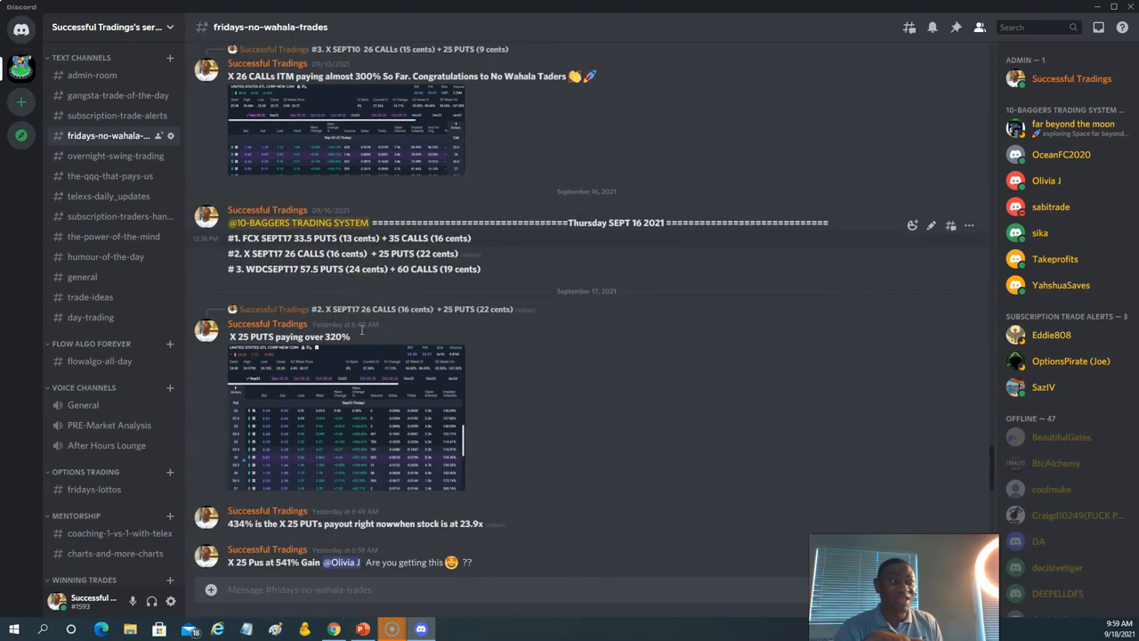
{"action": "scroll", "scroll_direction": "down", "scroll_amount": 3}
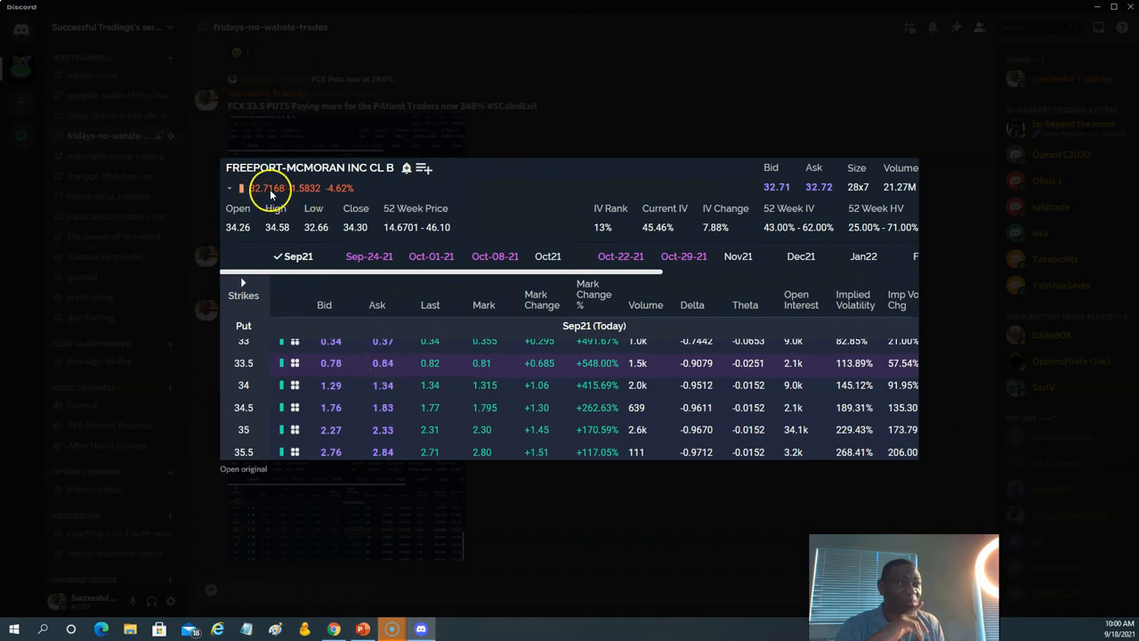
{"action": "mouse_move", "coordinate": [591, 373]}
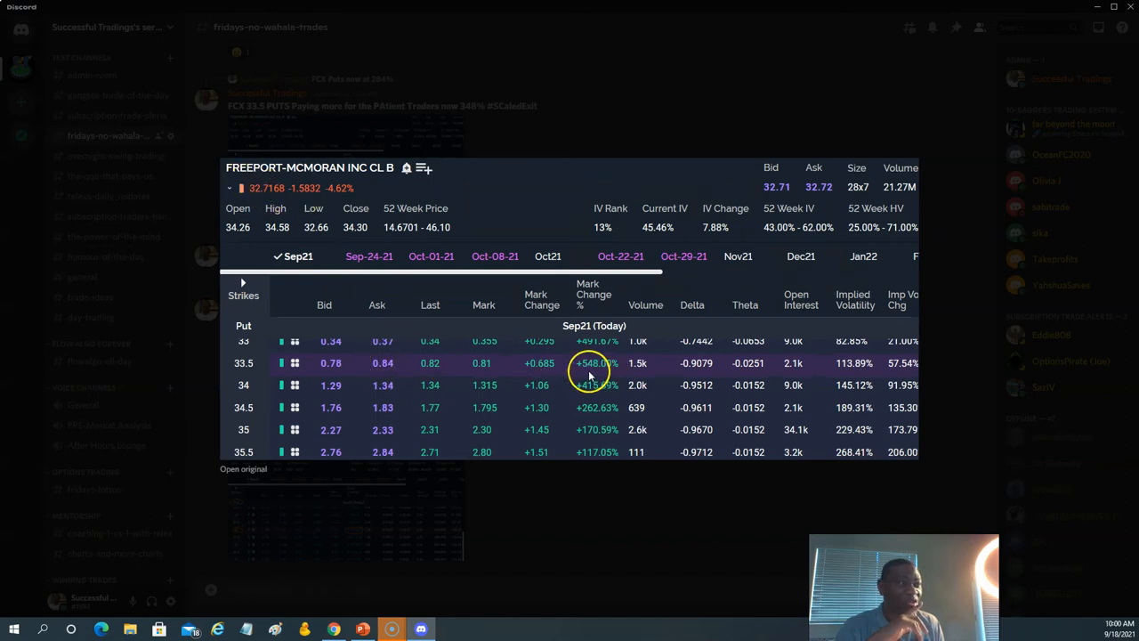
{"action": "mouse_move", "coordinate": [662, 506]}
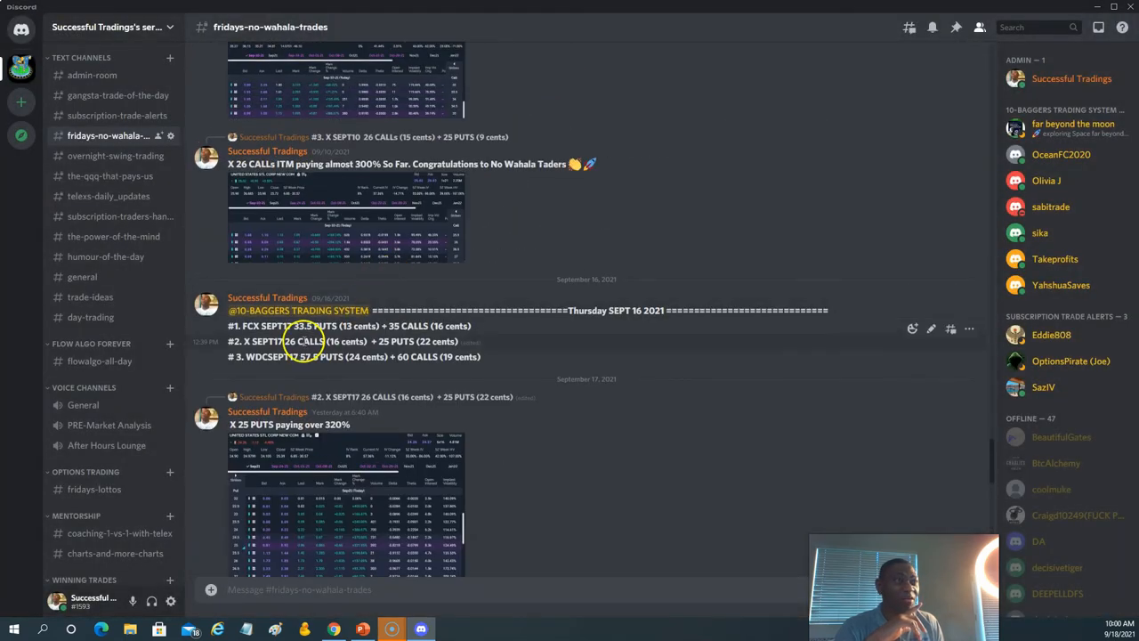
{"action": "scroll", "scroll_direction": "down", "scroll_amount": 3}
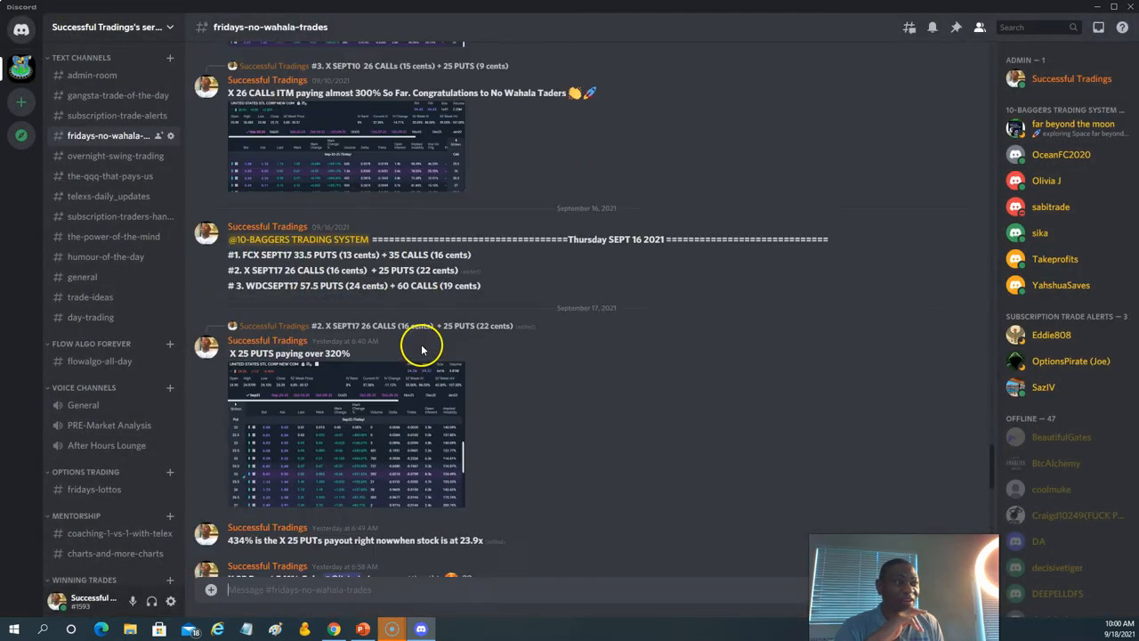
{"action": "scroll", "scroll_direction": "down", "scroll_amount": 3}
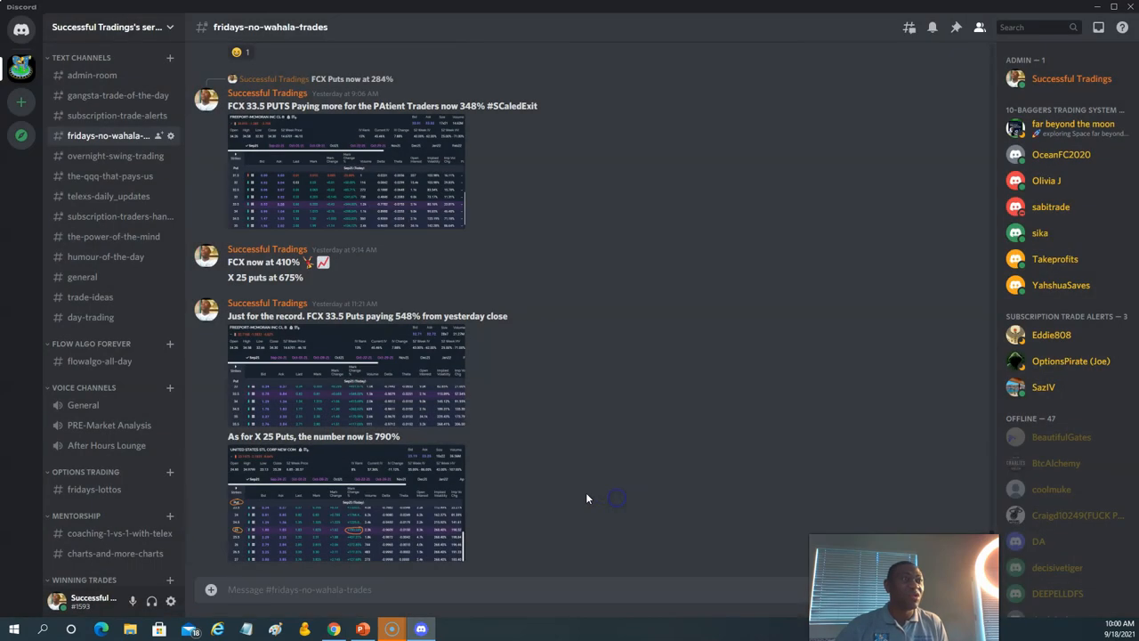
{"action": "mouse_move", "coordinate": [522, 477]}
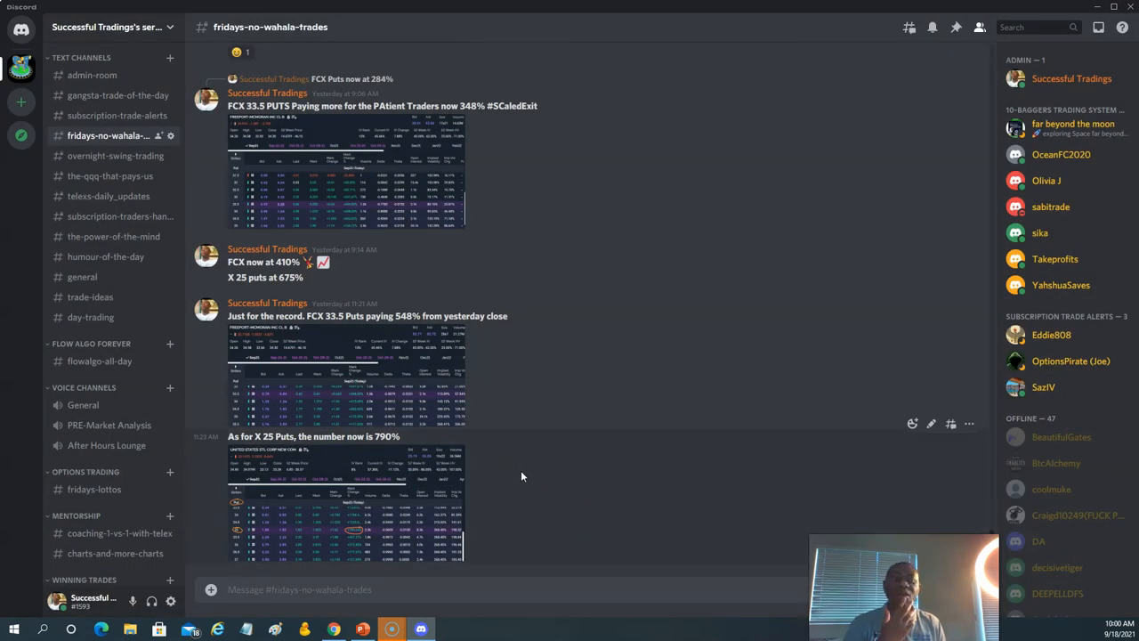